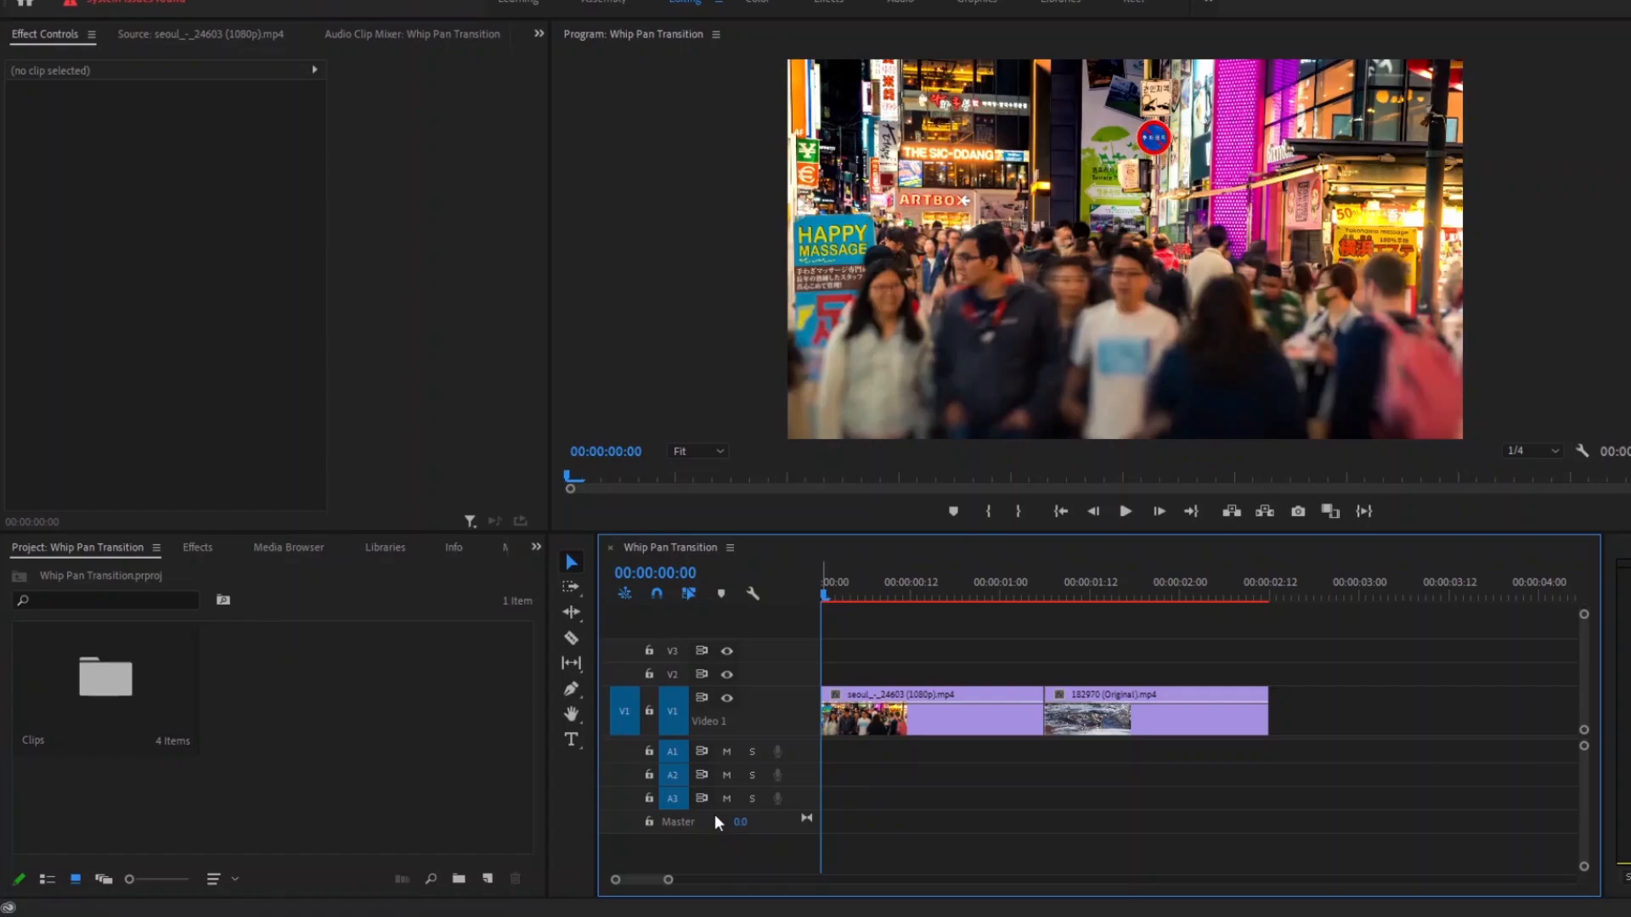
- Create a new 1920×1080 adjustment layer from the Project panel's New Item menu
click(701, 861)
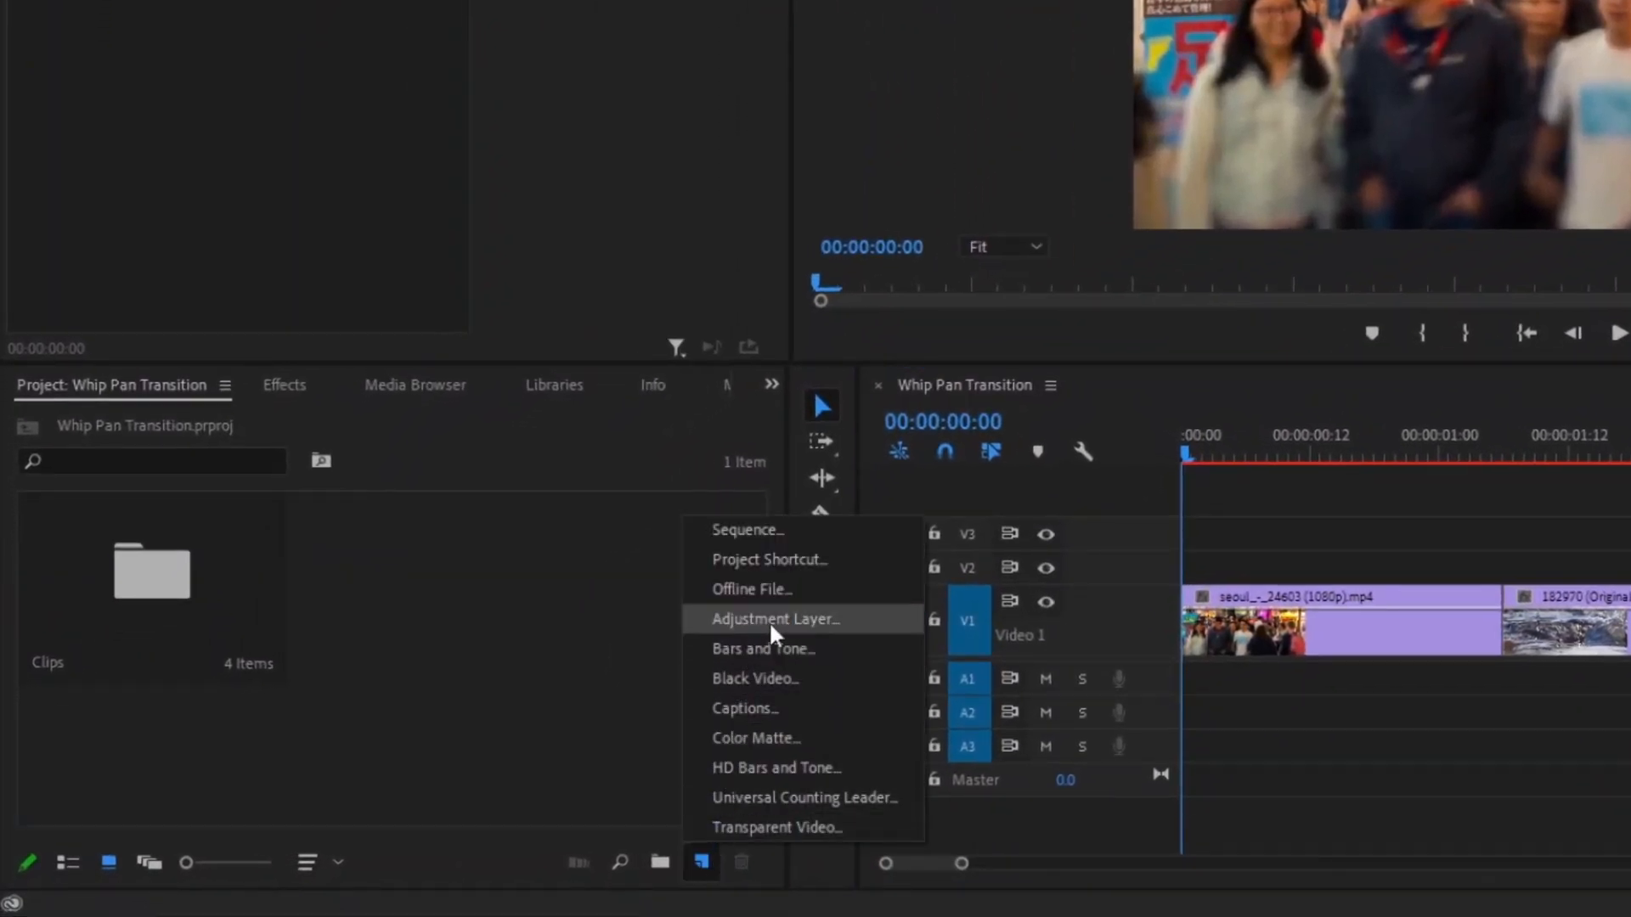
click(775, 618)
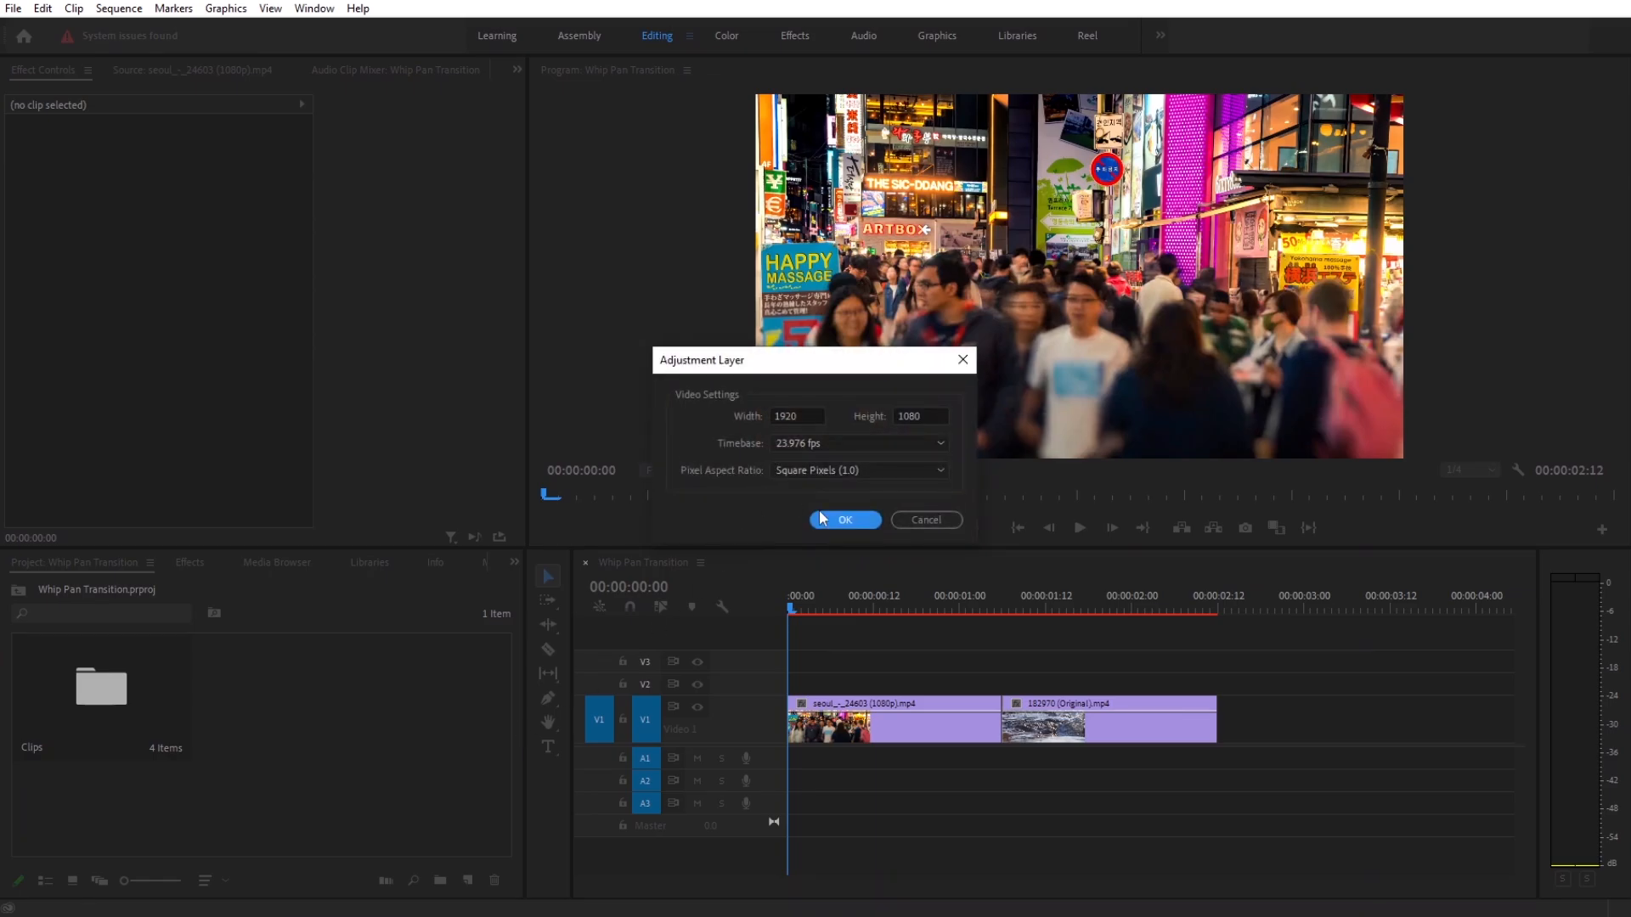
click(844, 519)
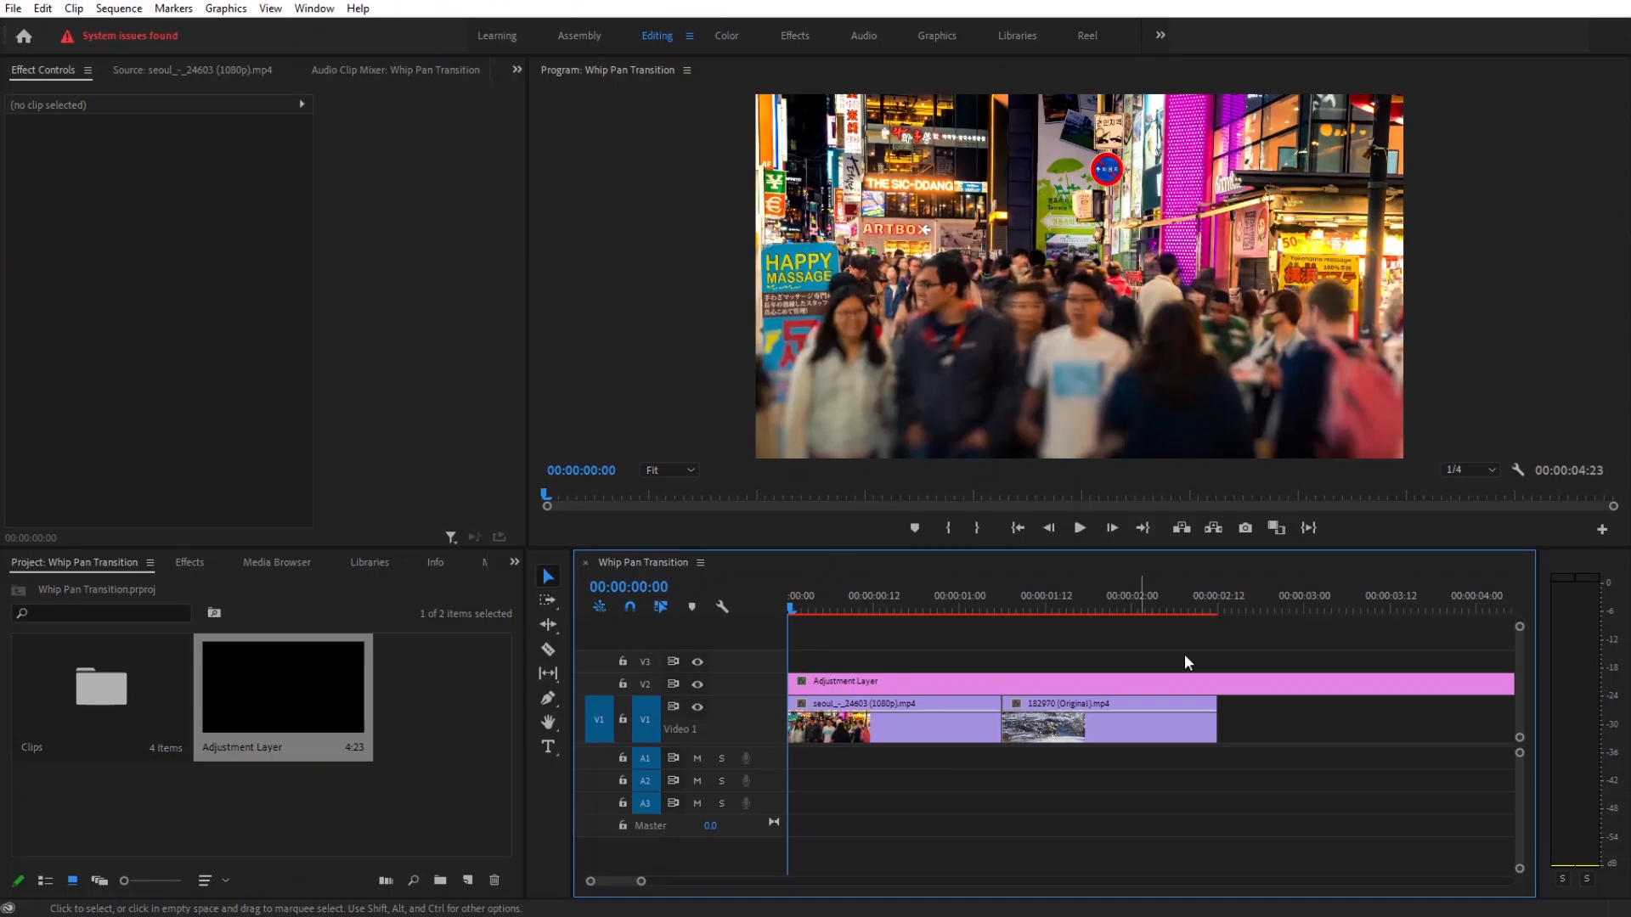
mouse_move(943, 629)
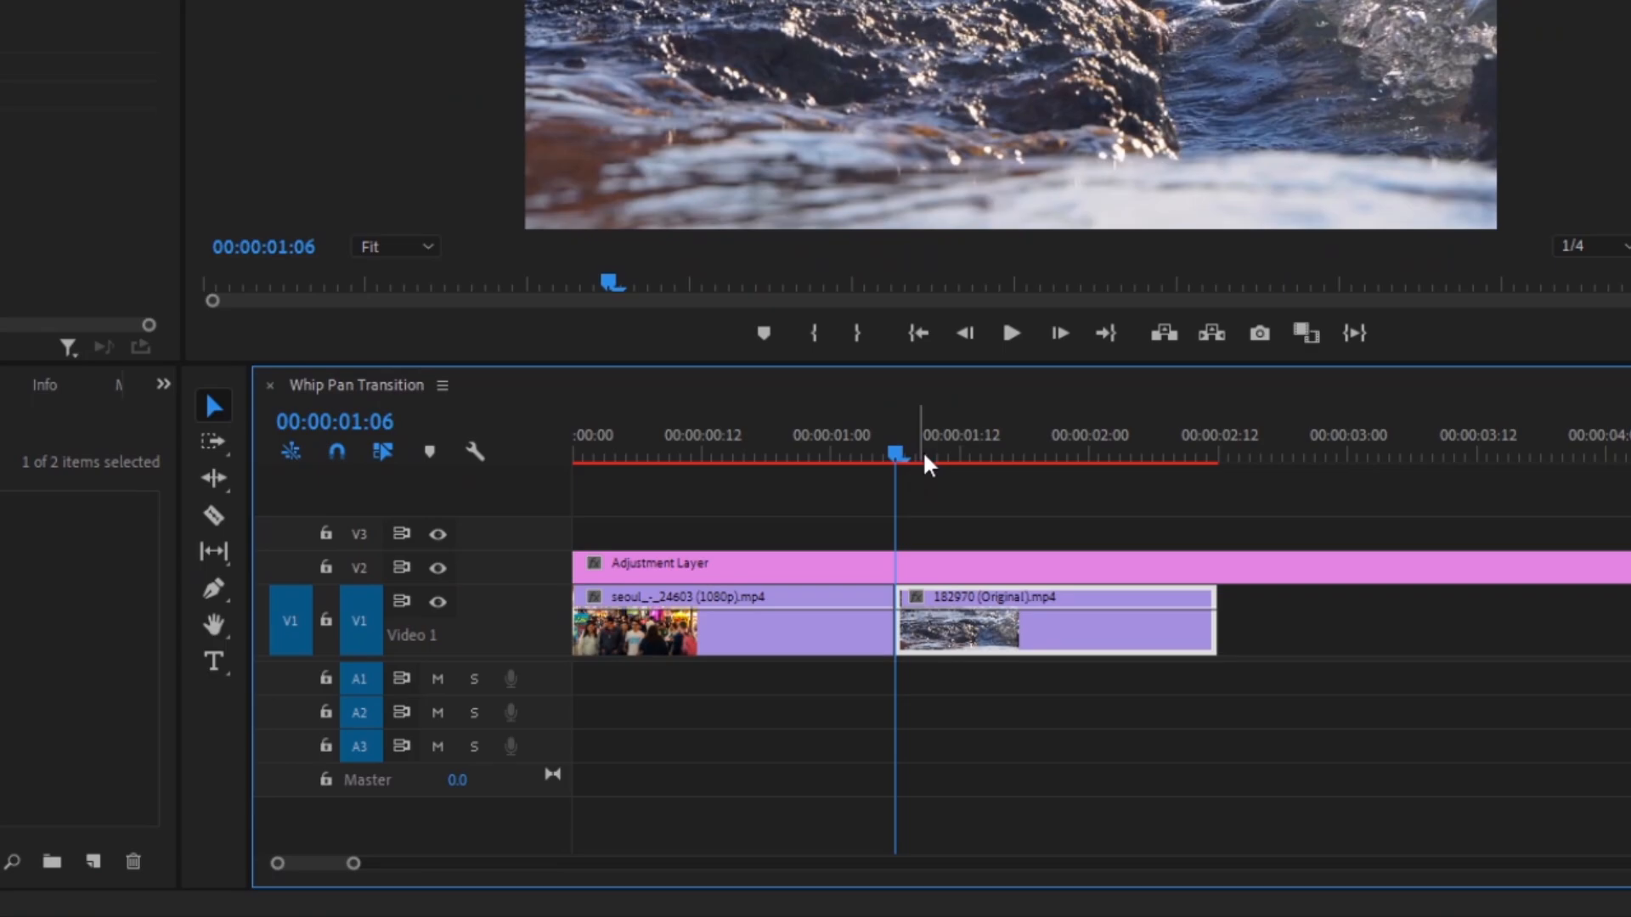
- Split the adjustment layer ten frames before and after the cut, stepping the playhead frame by frame
key(left)
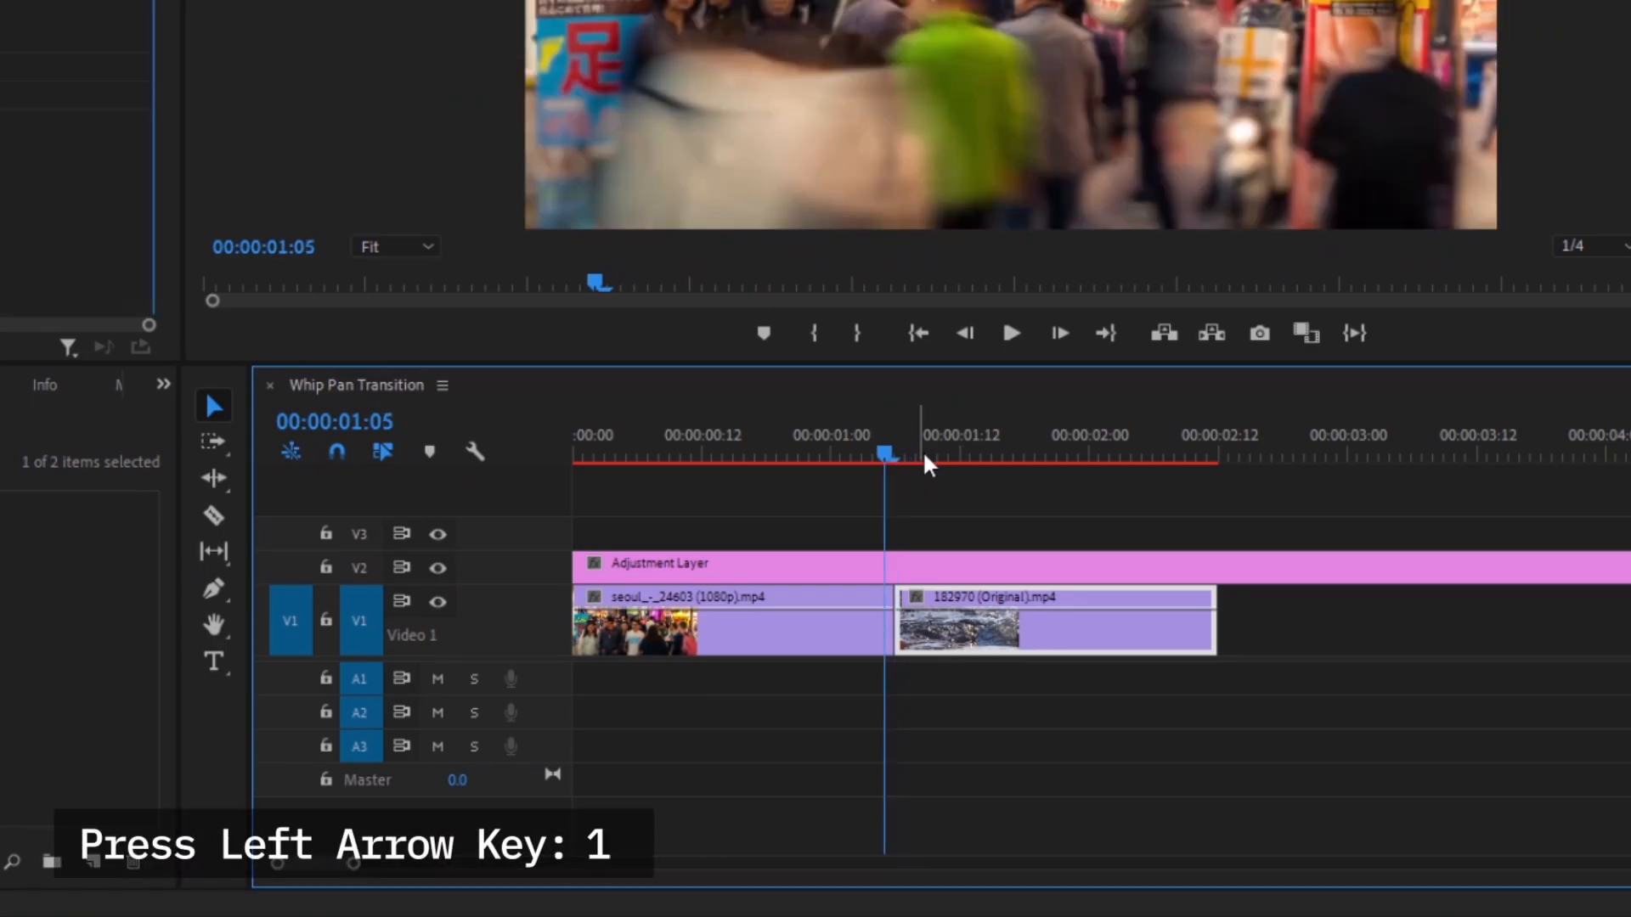
key(left)
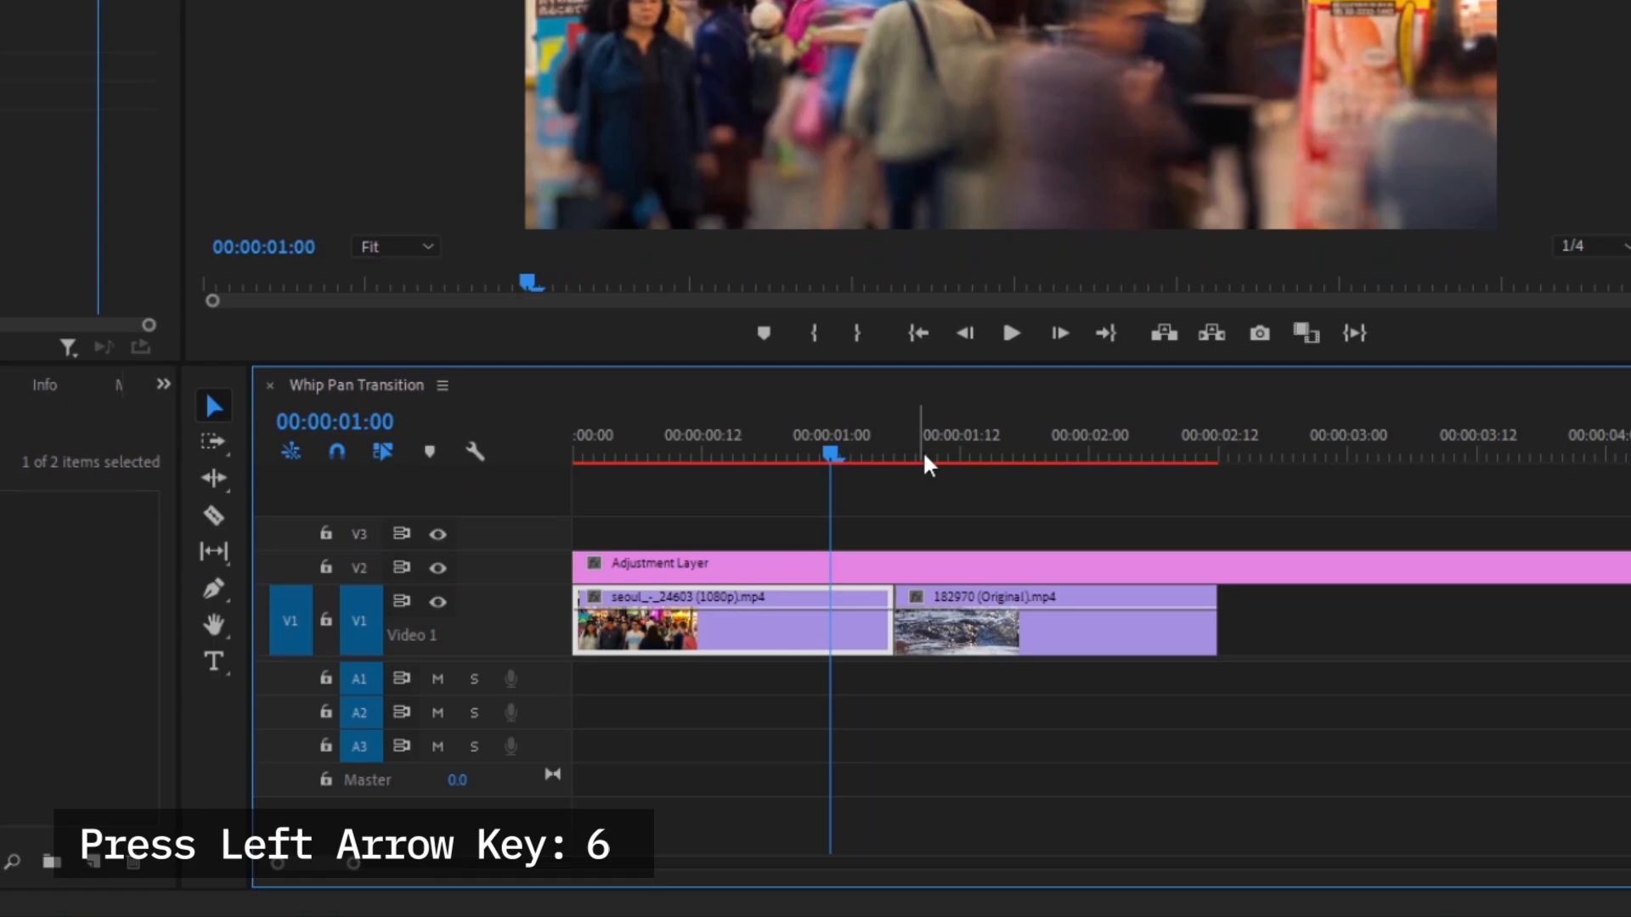
key(Left)
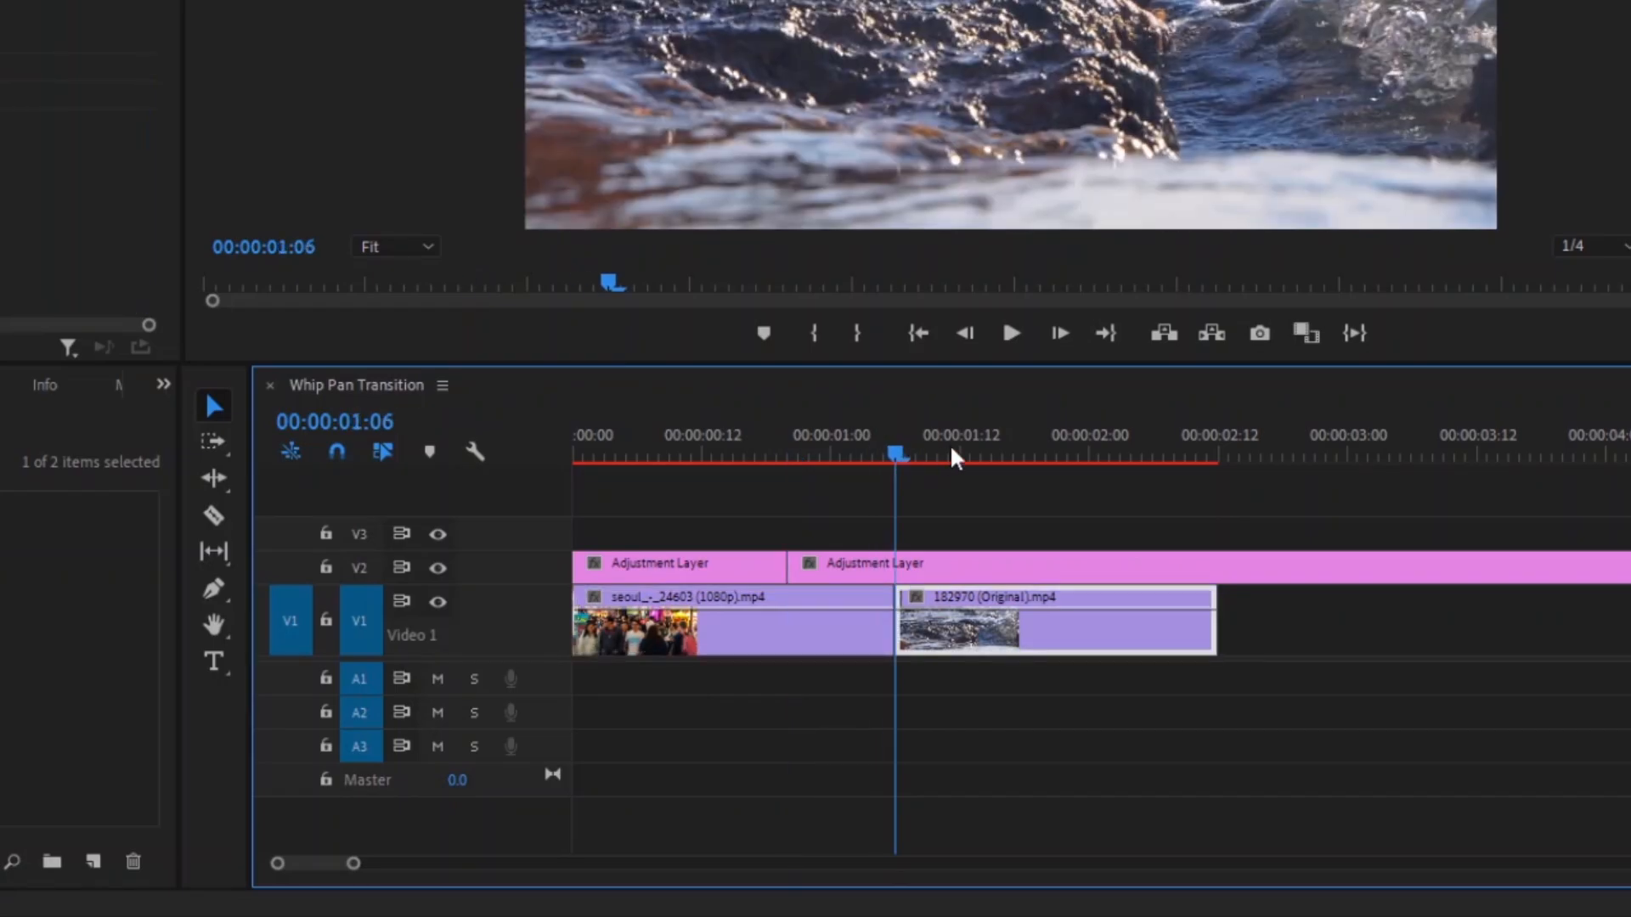
key(right)
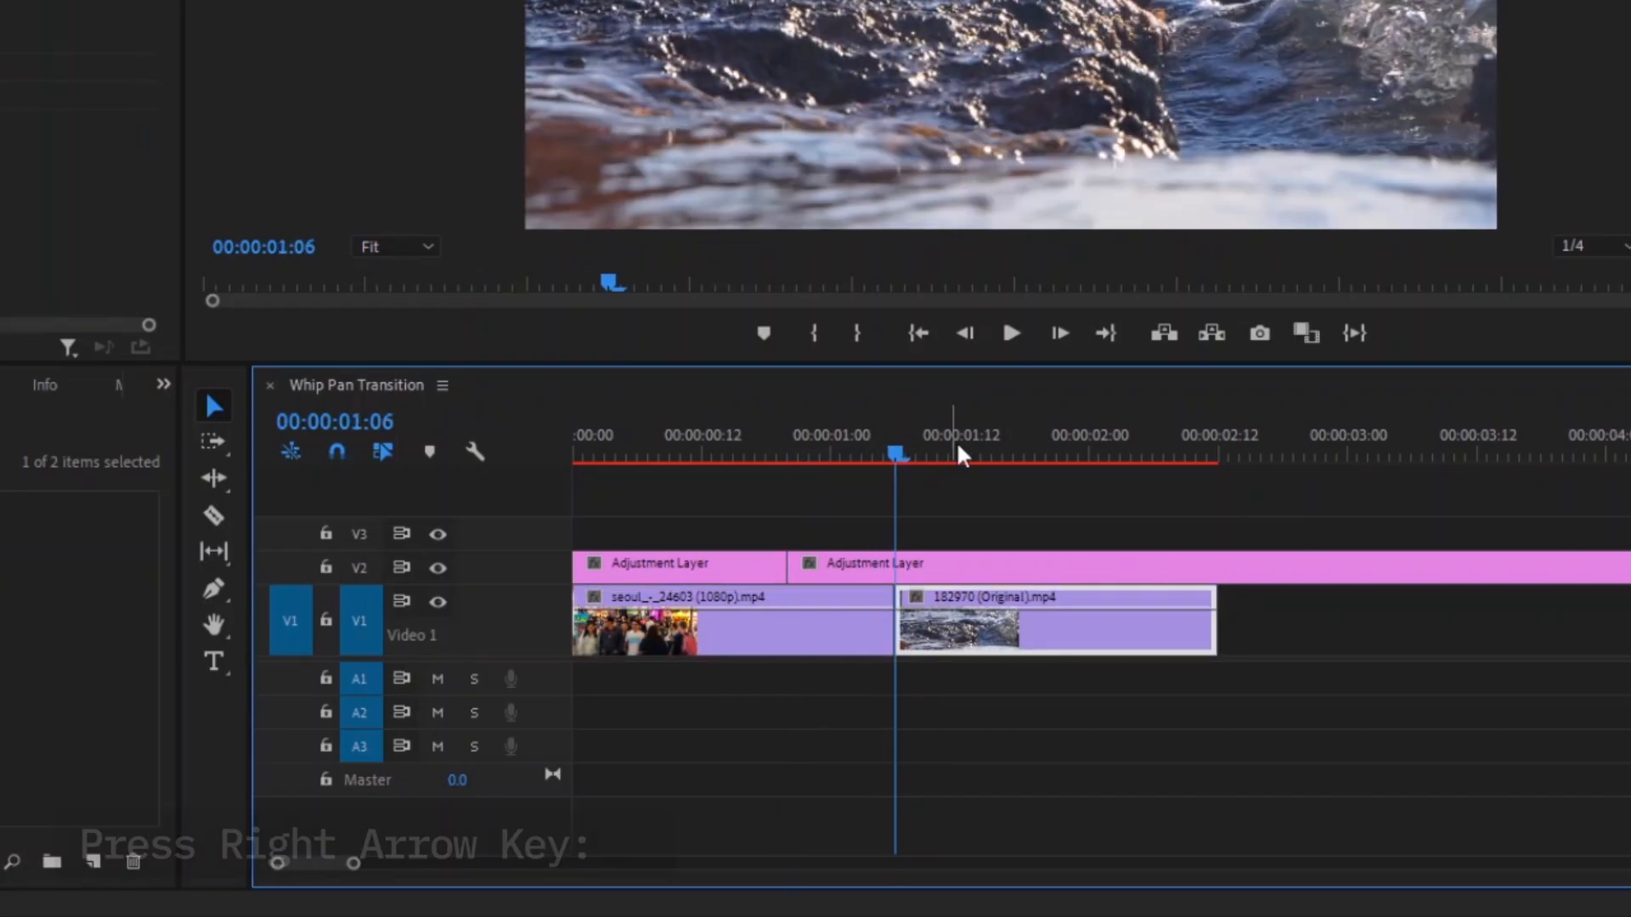
key(Right)
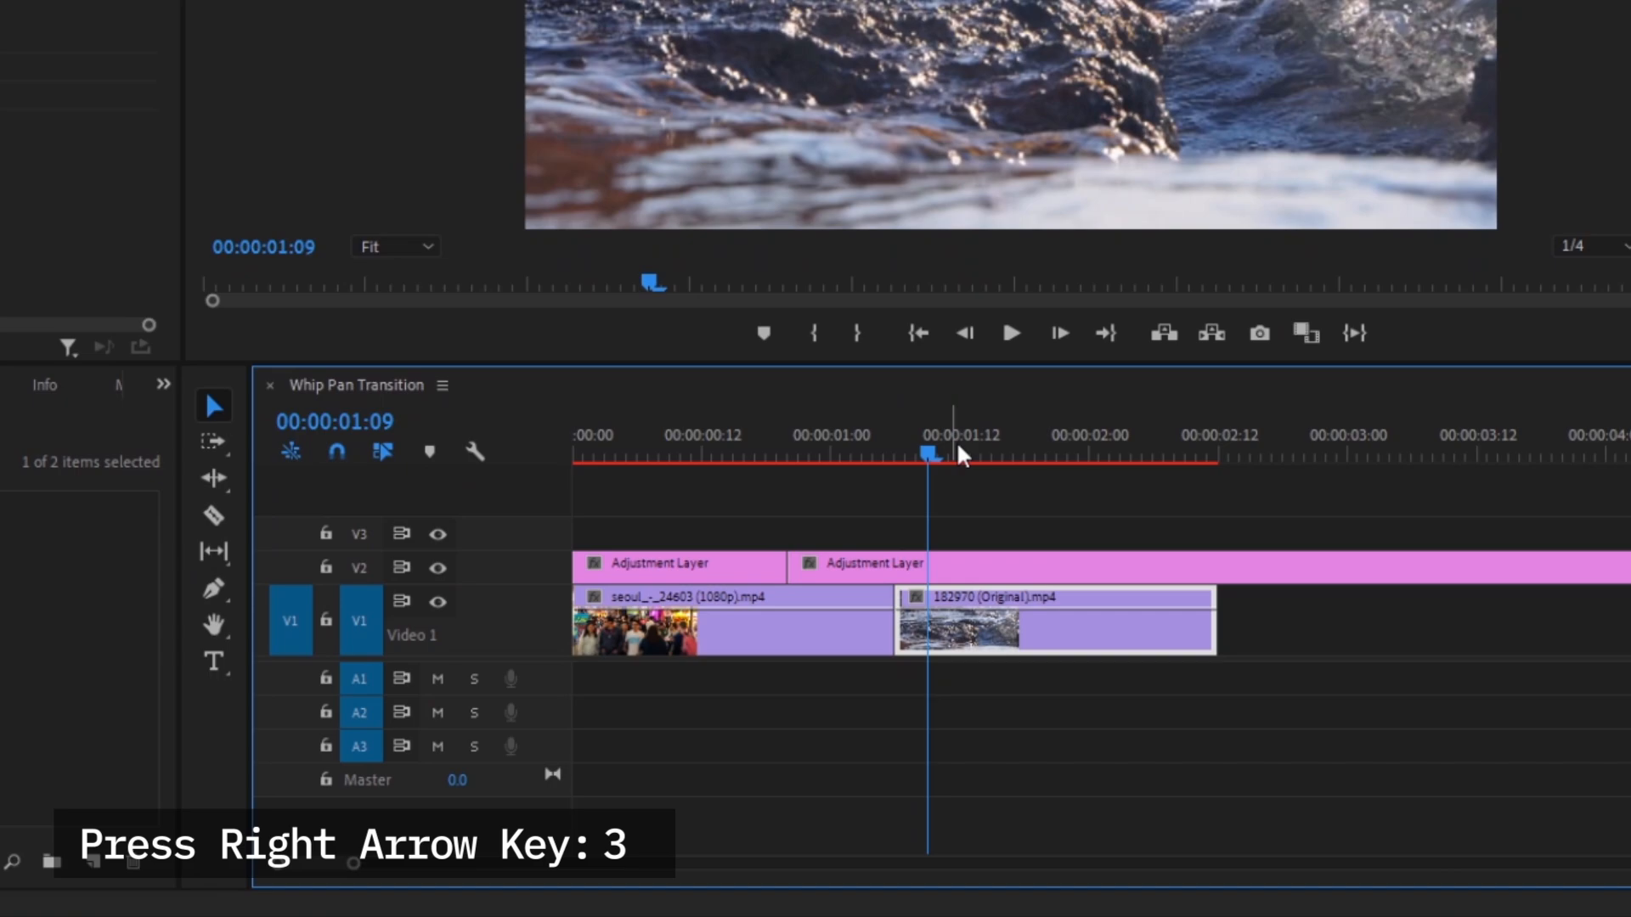
key(Right)
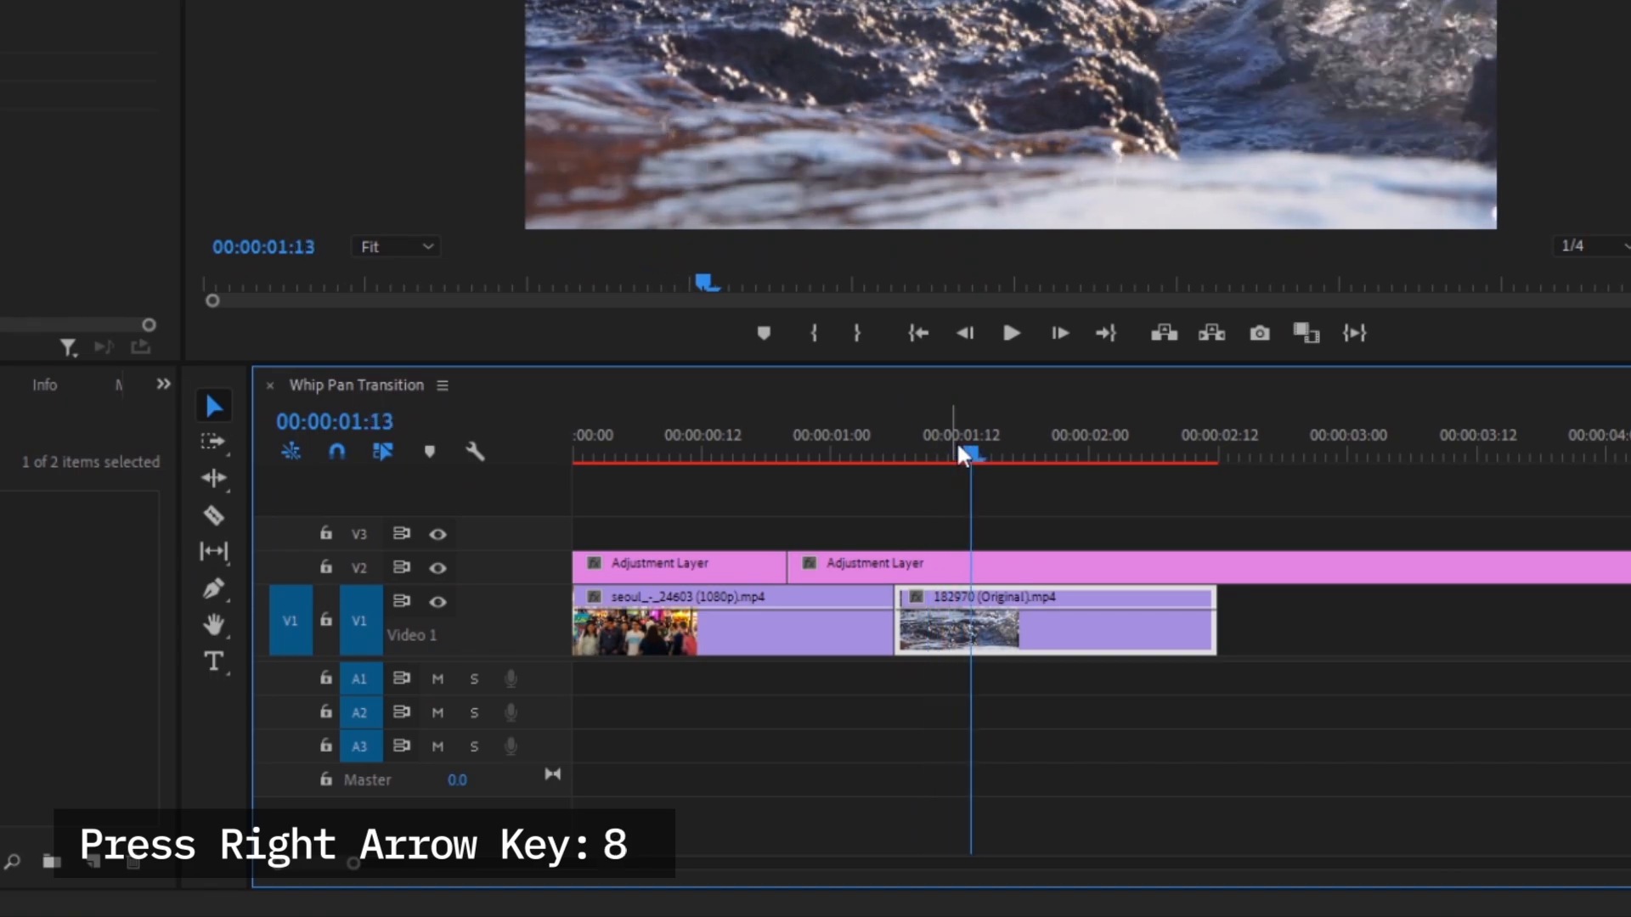
key(Right)
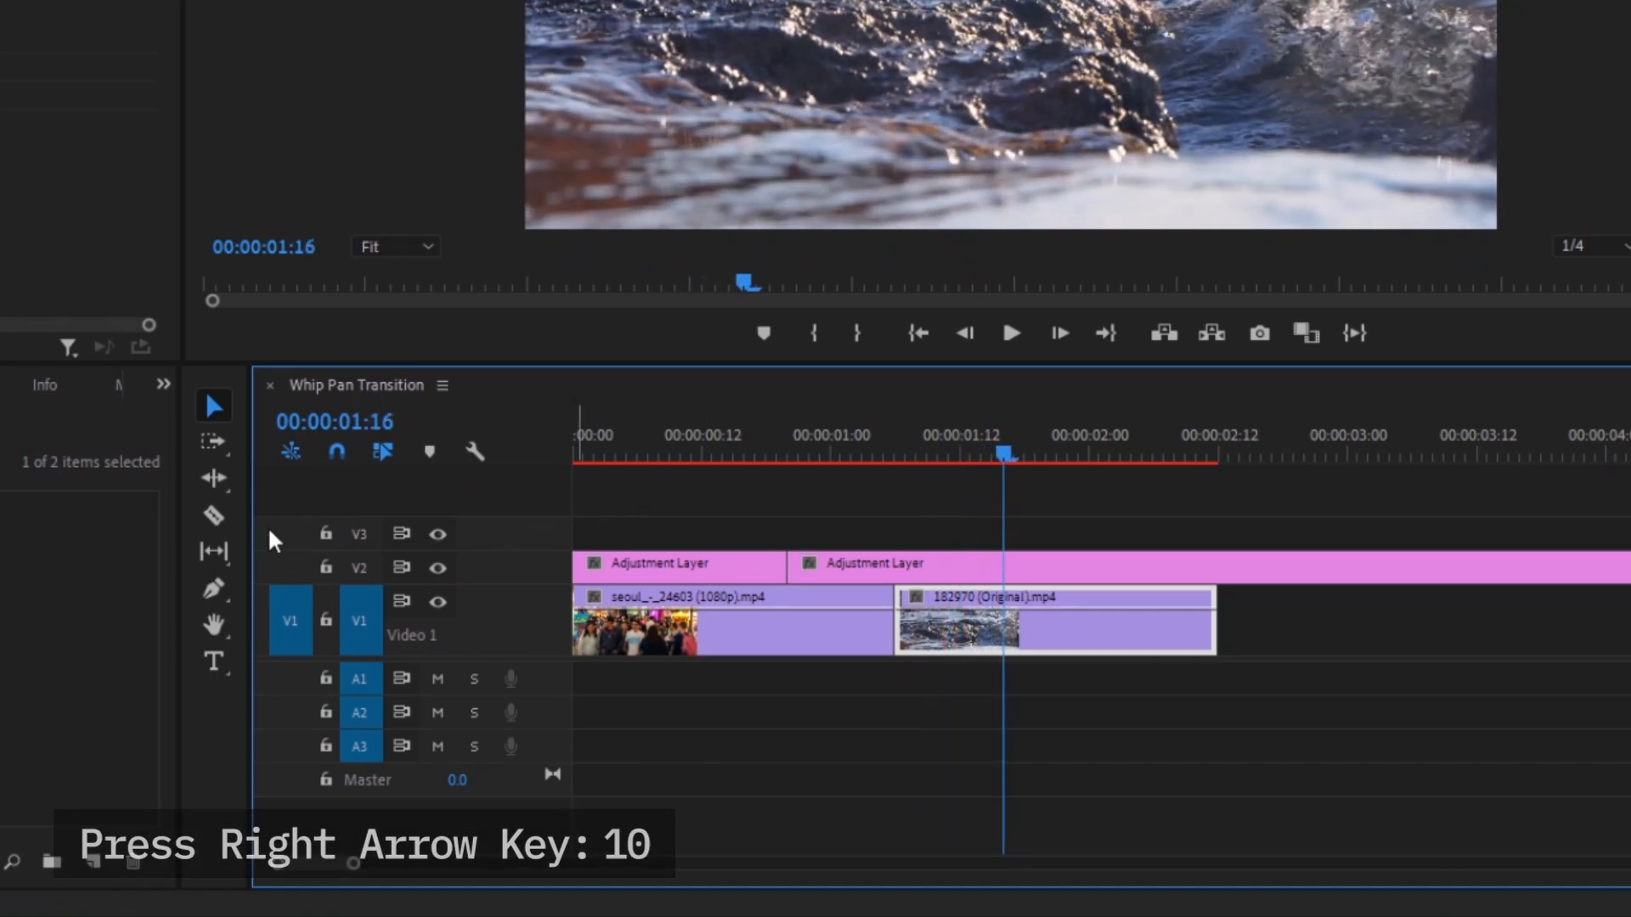
click(214, 515)
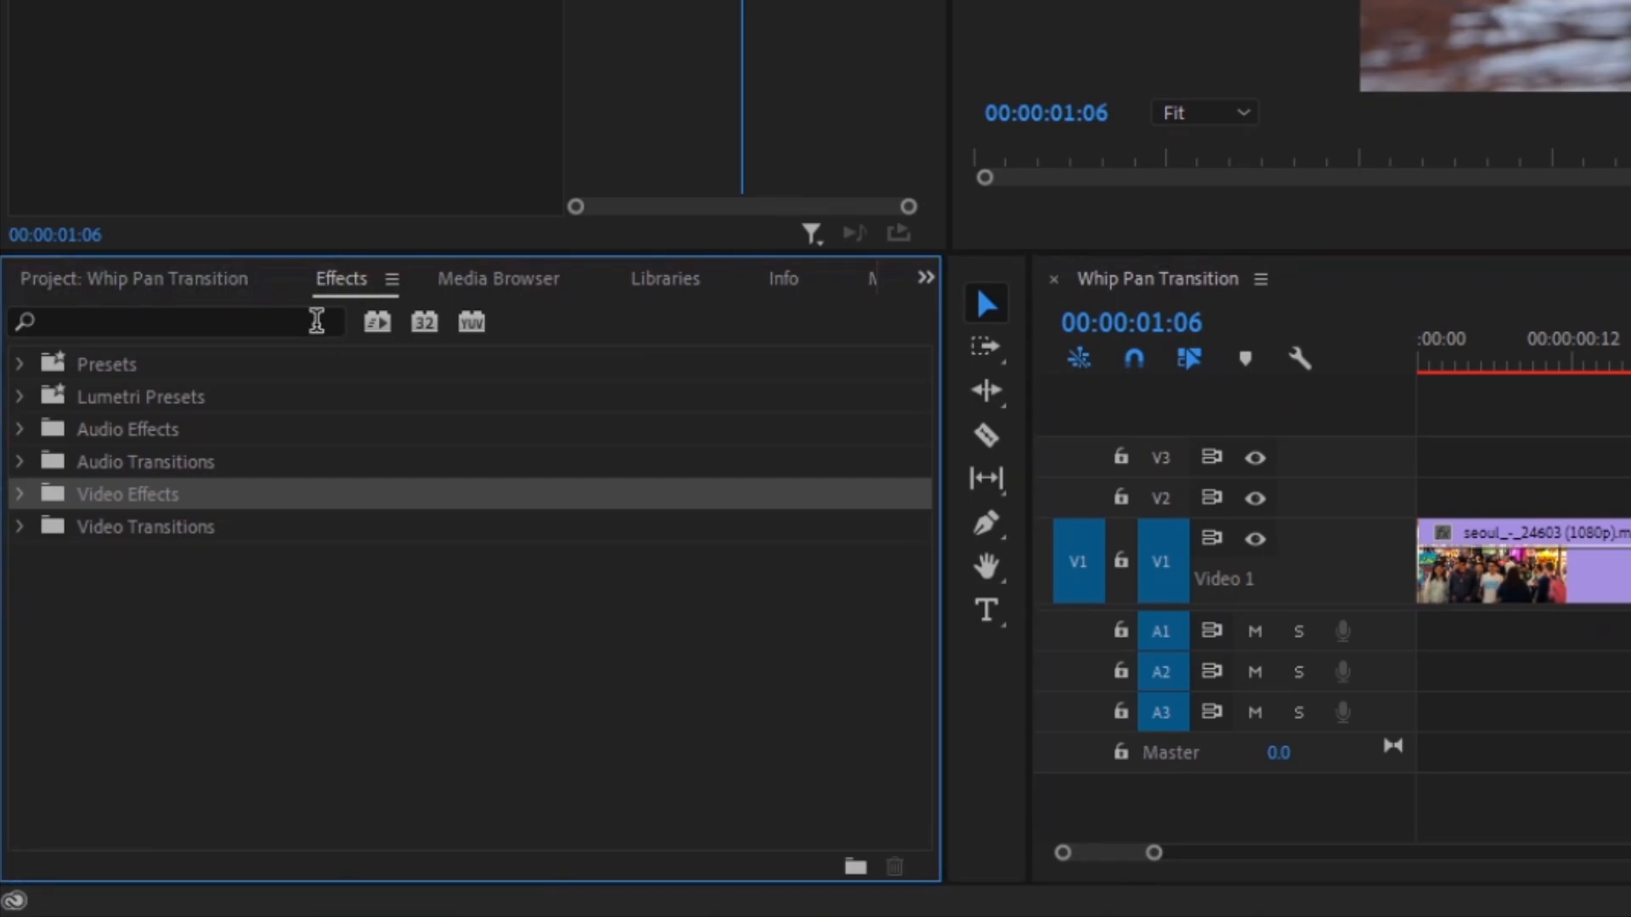
- Search the Effects panel for 'offset' and 'Gaussian' and apply both effects to the adjustment layer
text(offset)
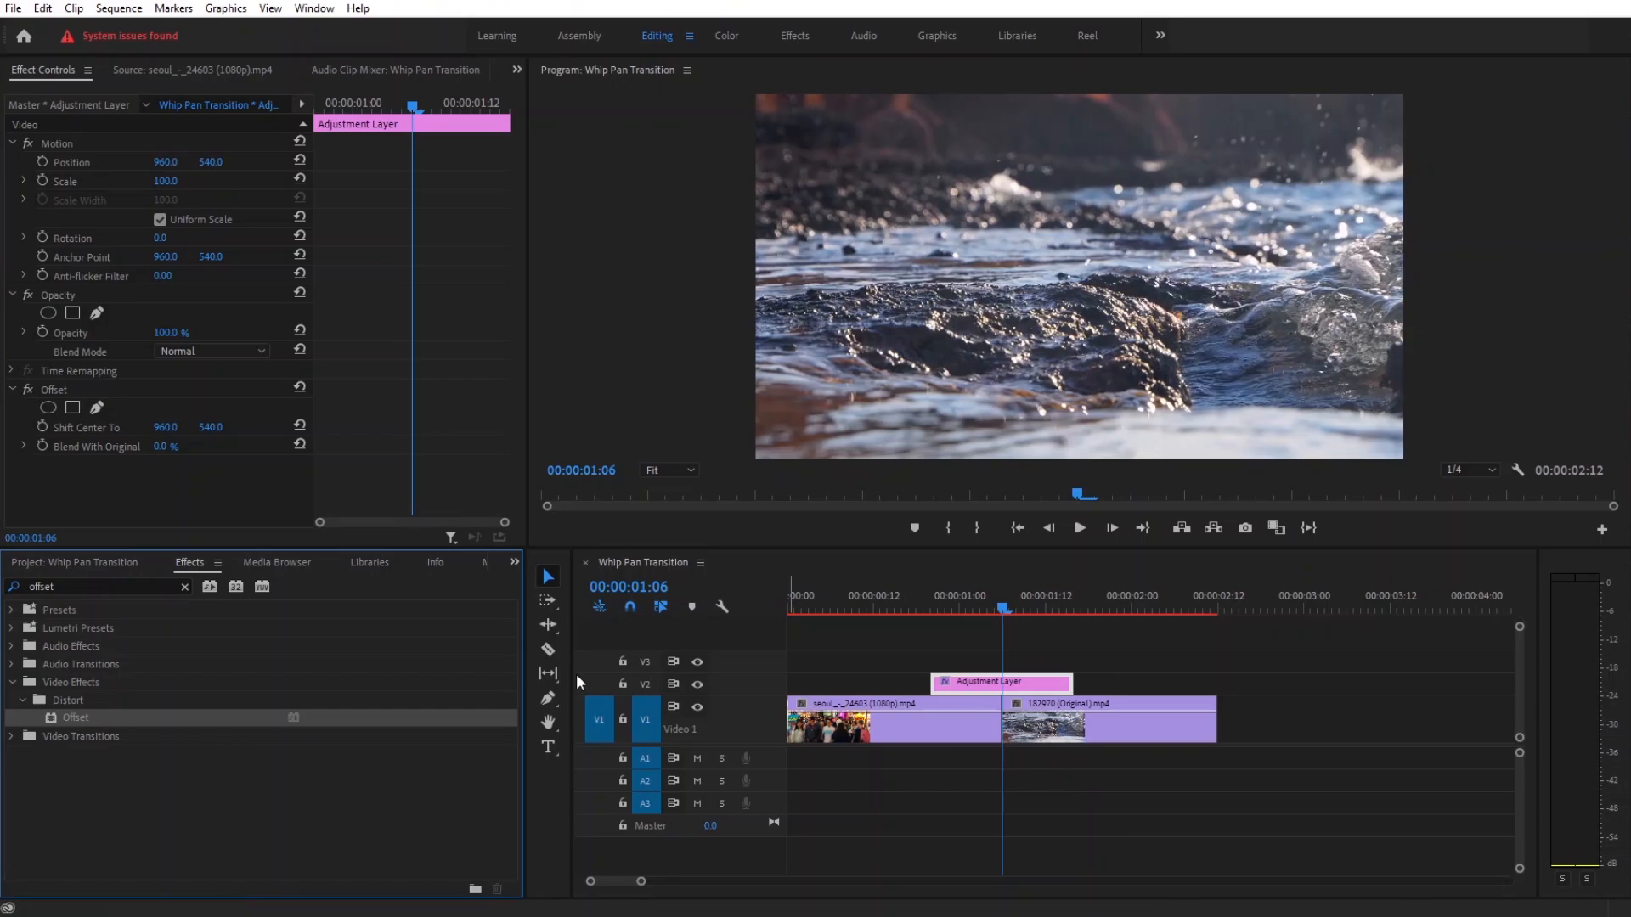
text(G)
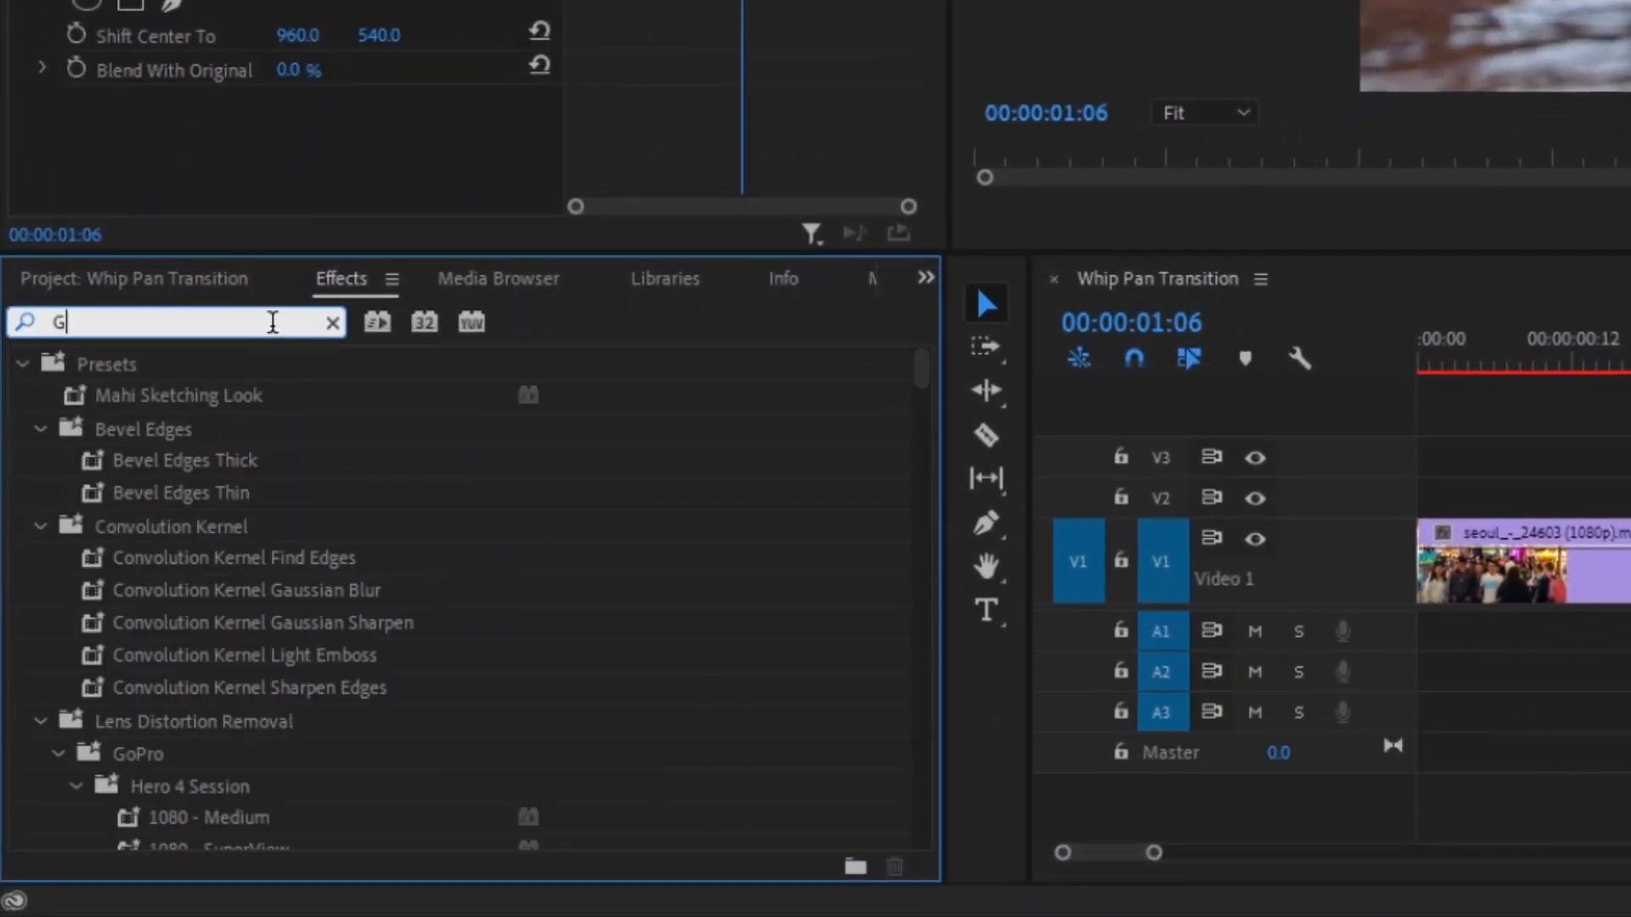
text(aussian)
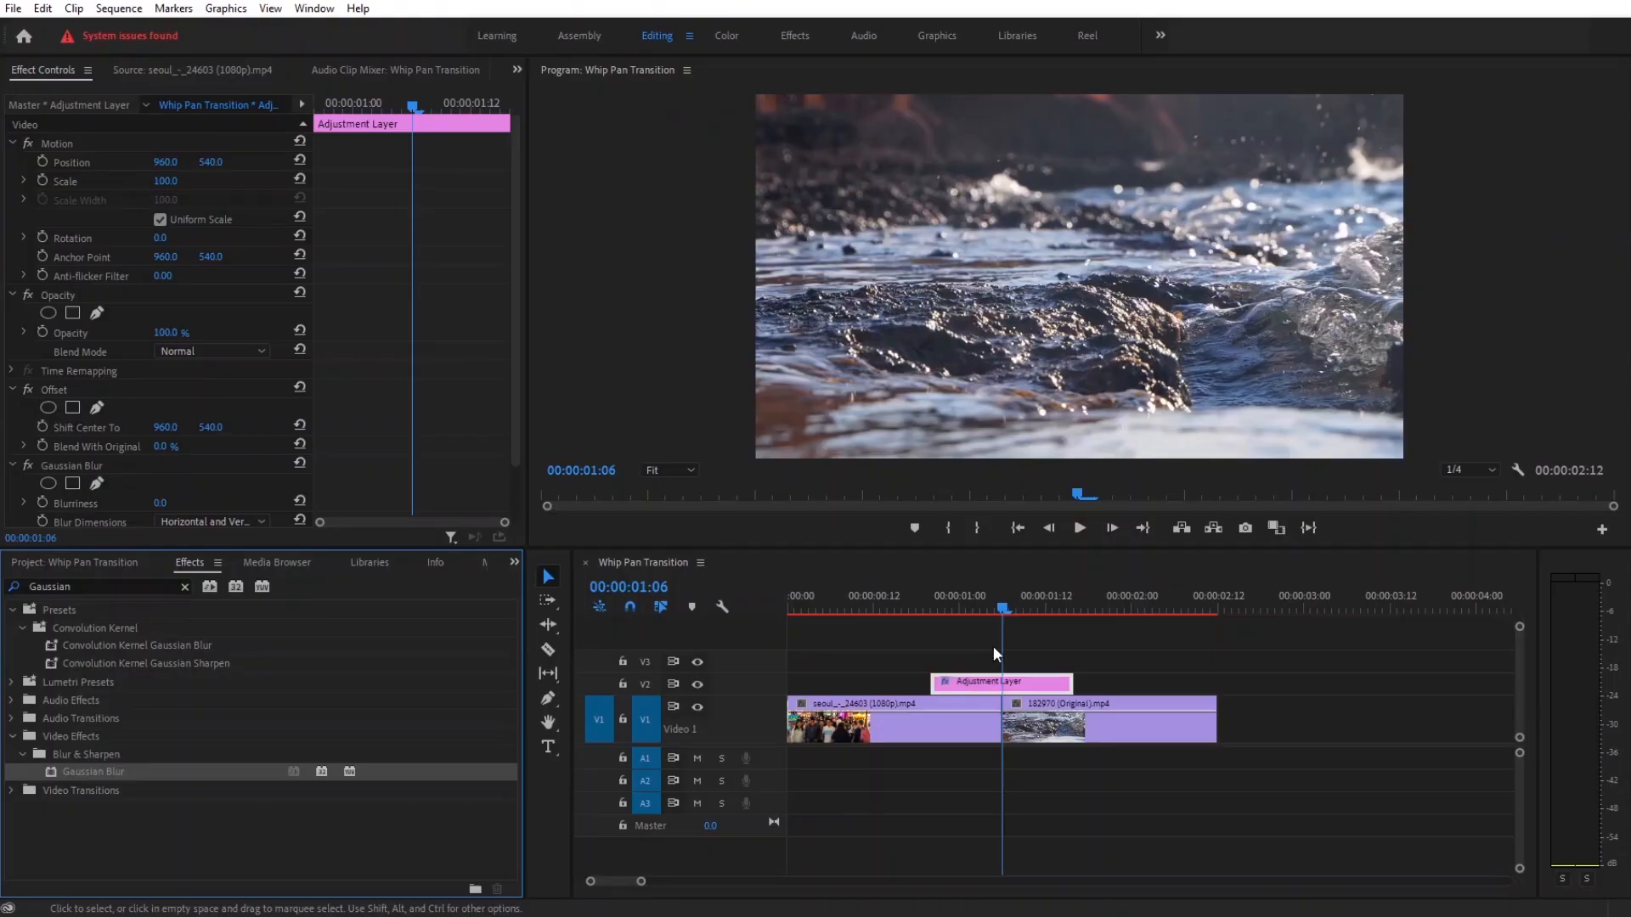
- Add Shift Center To and Blurriness keyframes so the image shifts and blur peaks at the cut
key(left)
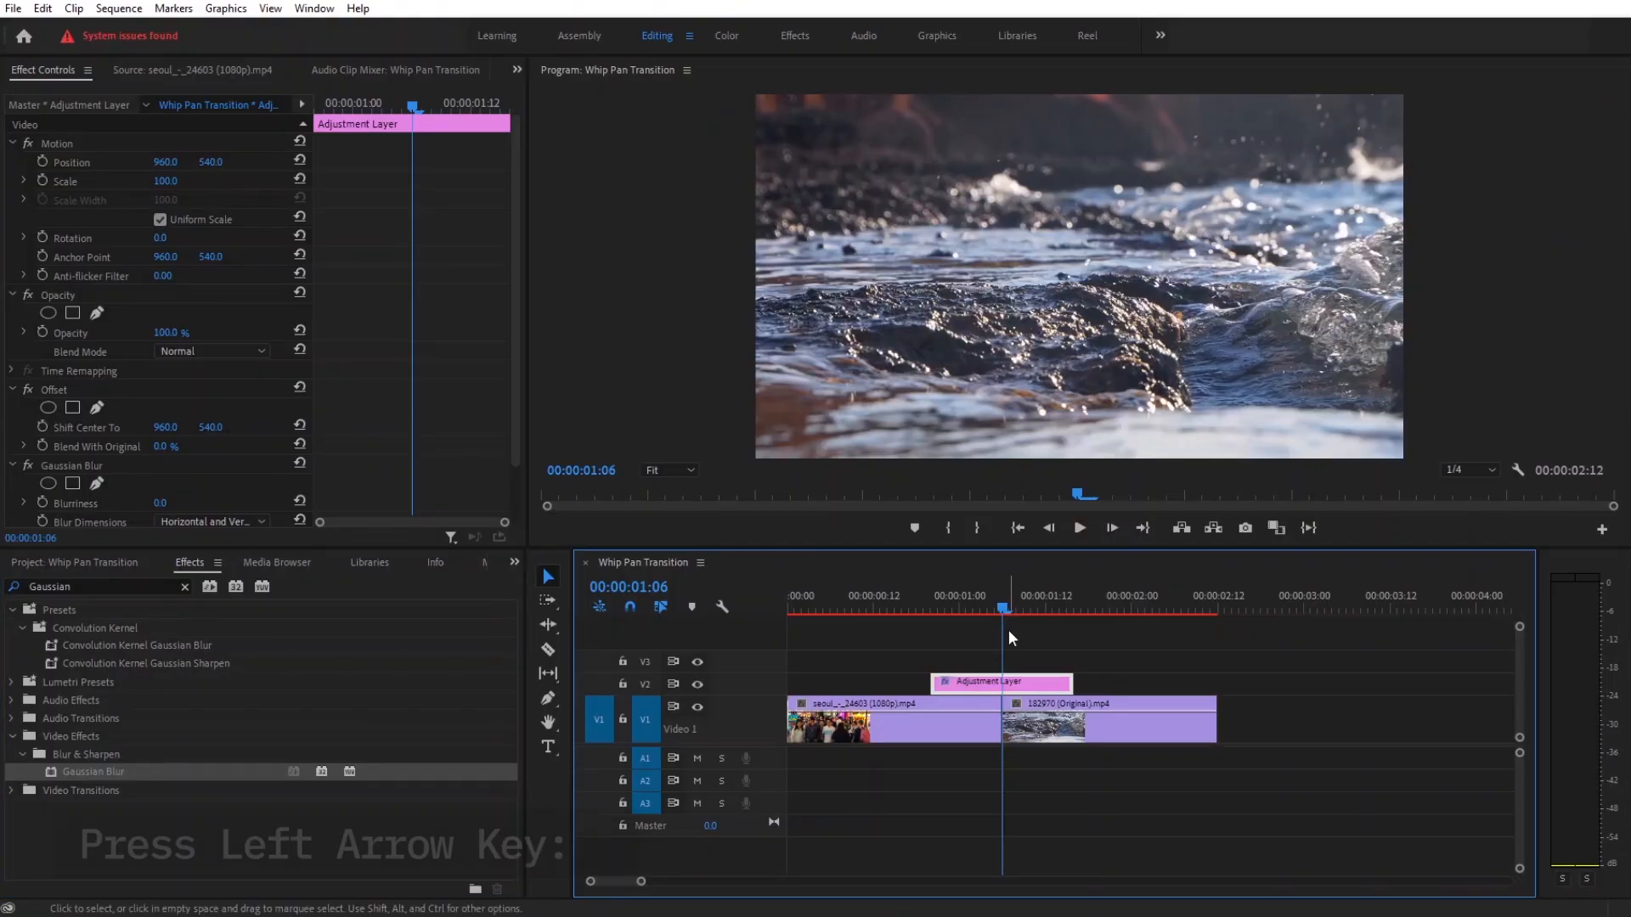
key(left)
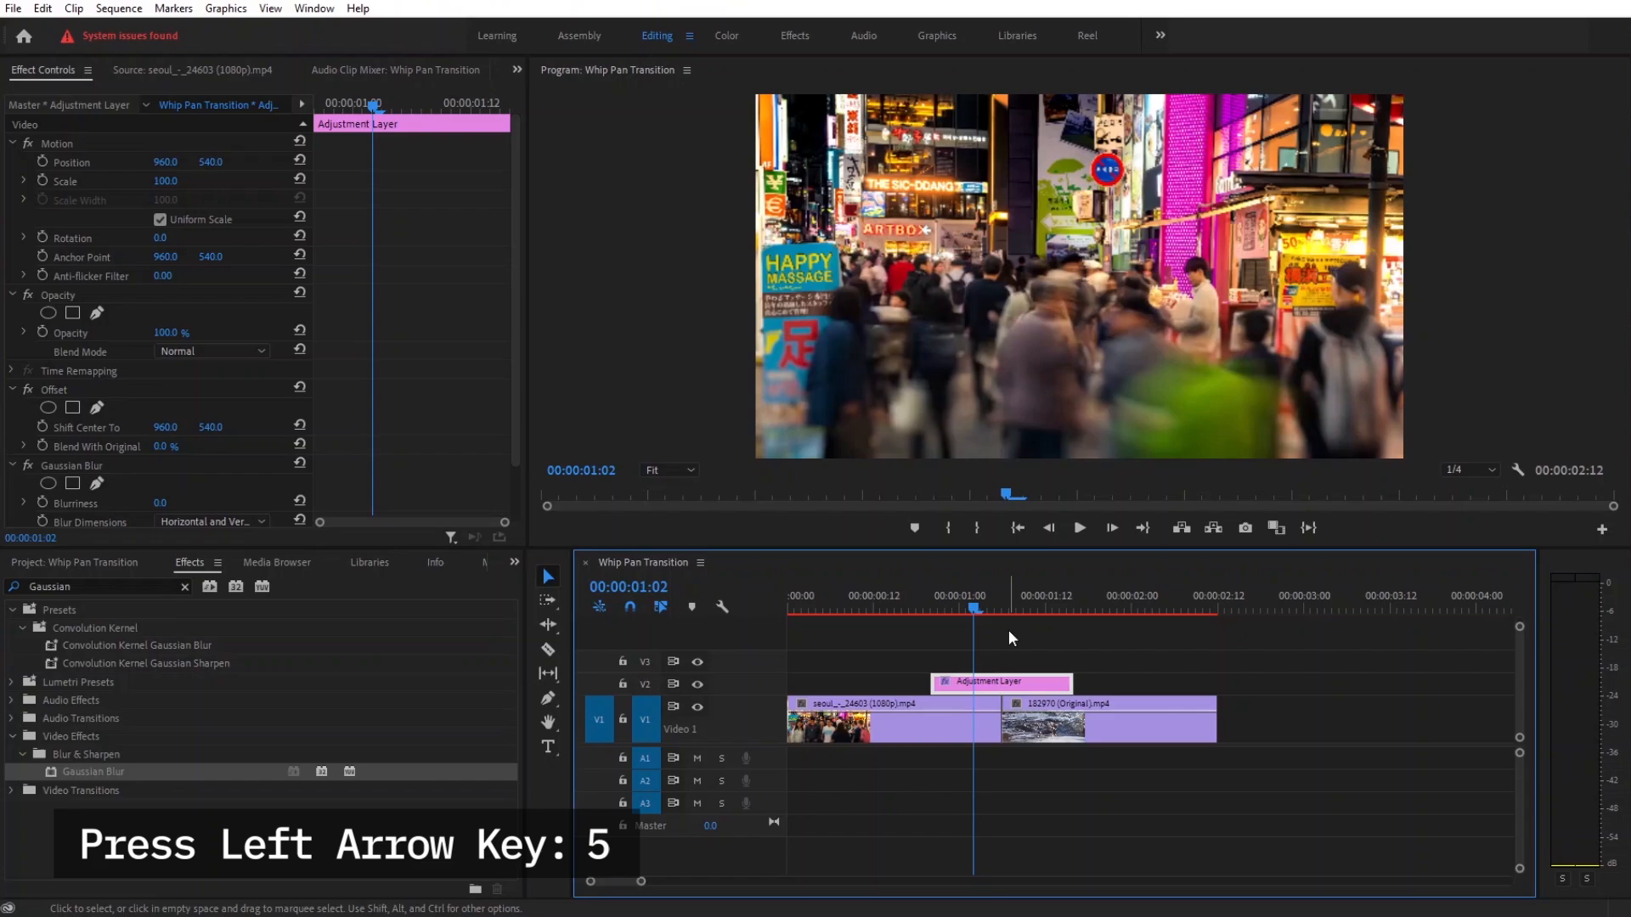
key(left)
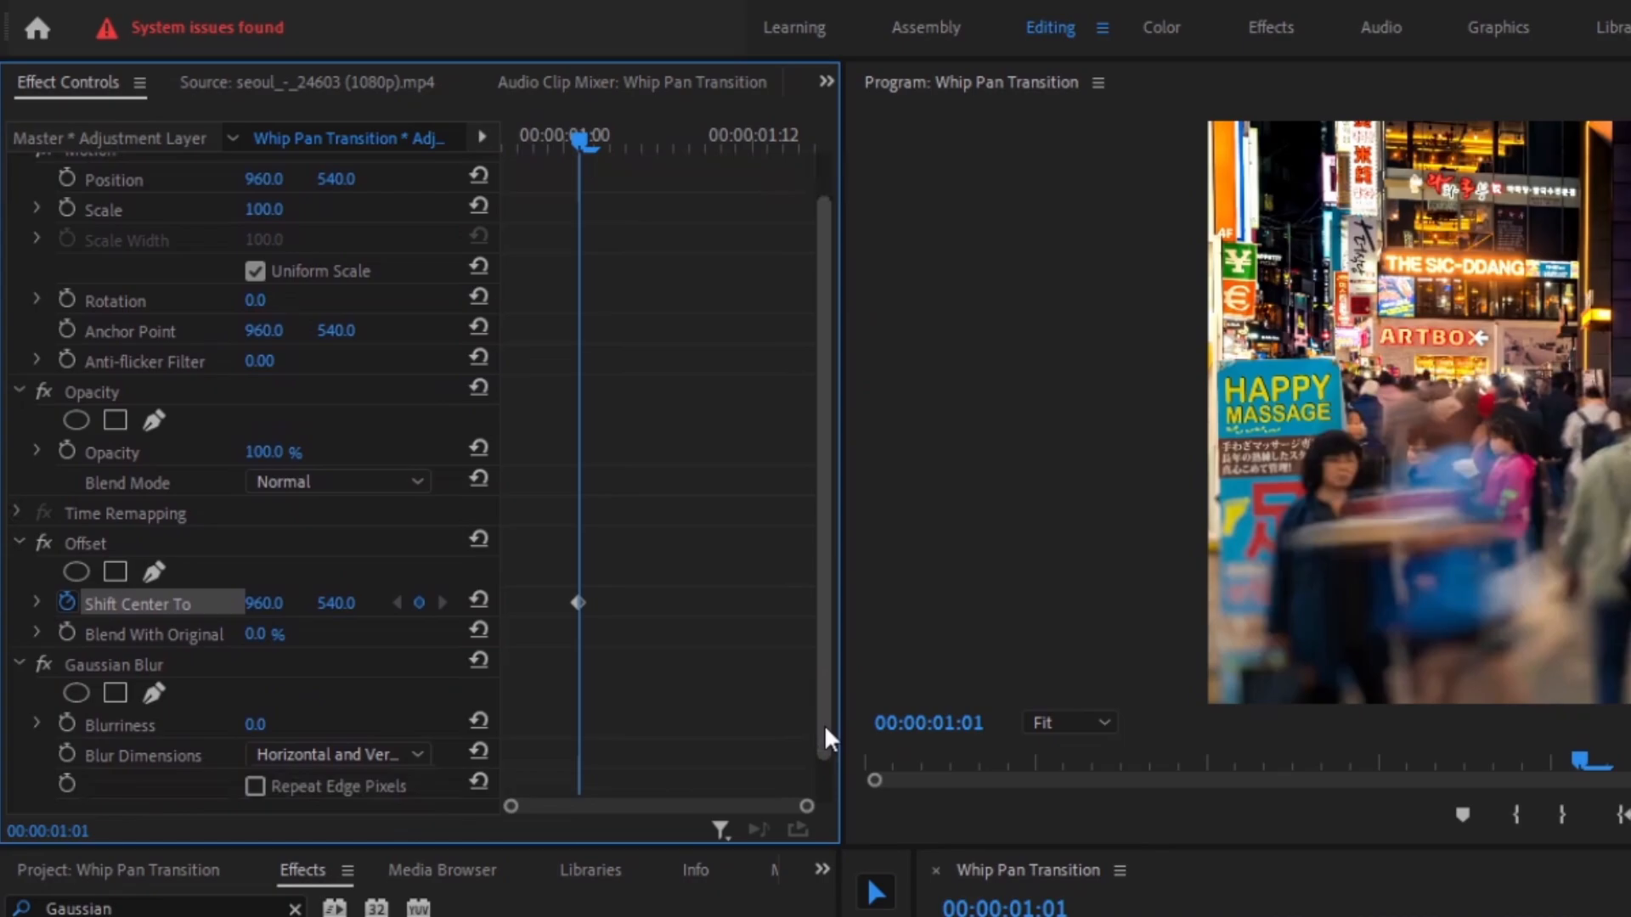
scroll(down, 3)
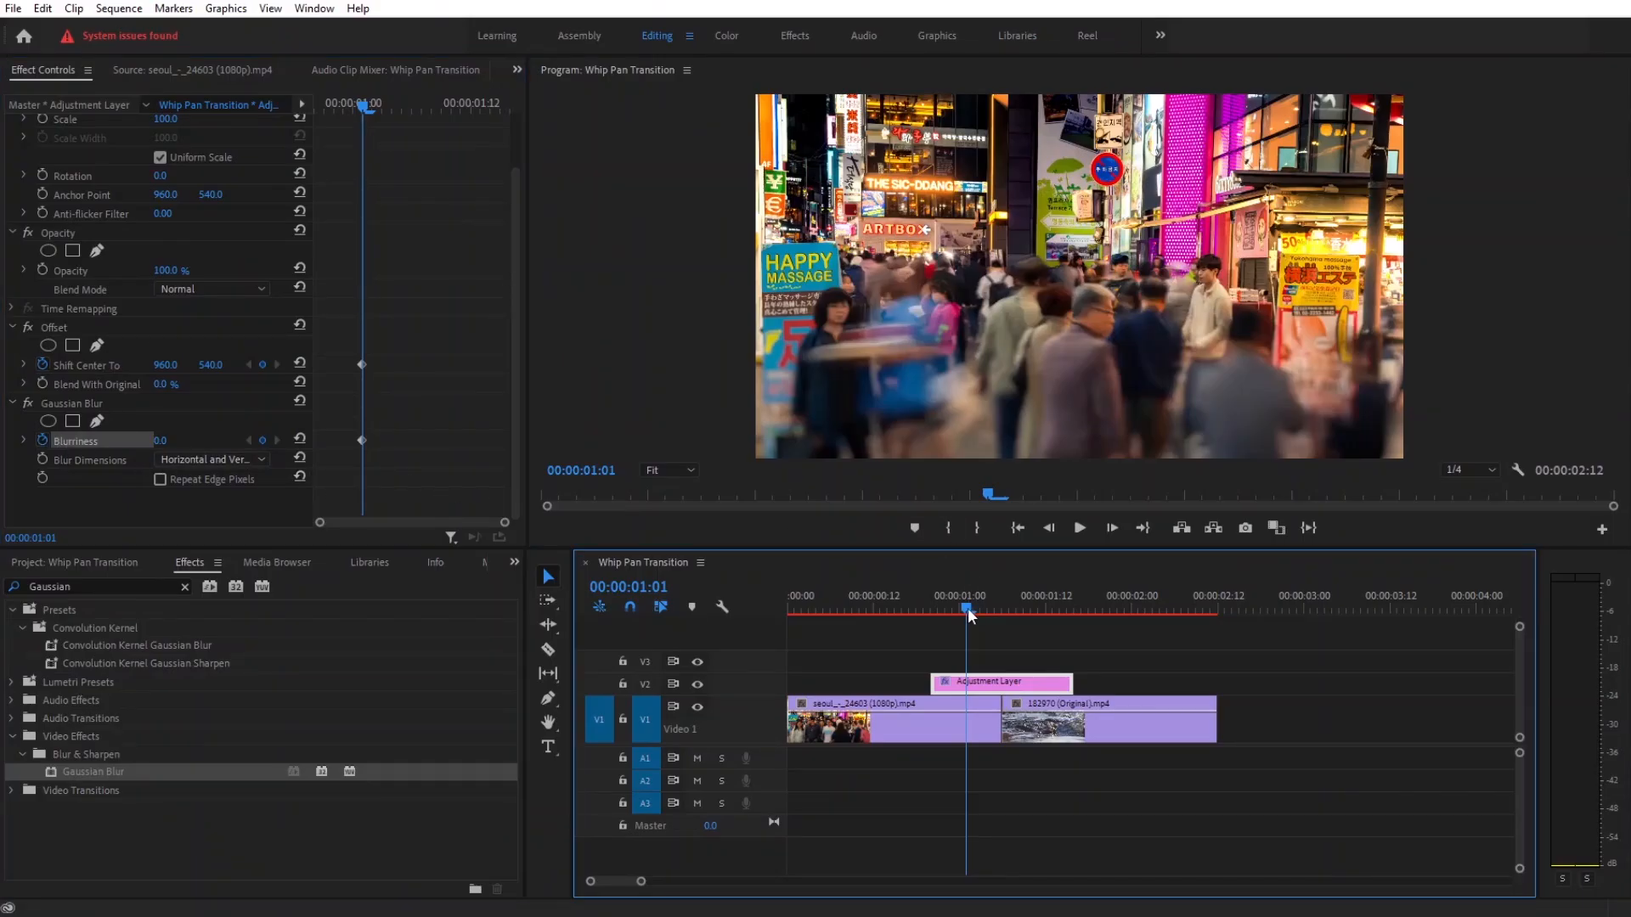
click(1035, 609)
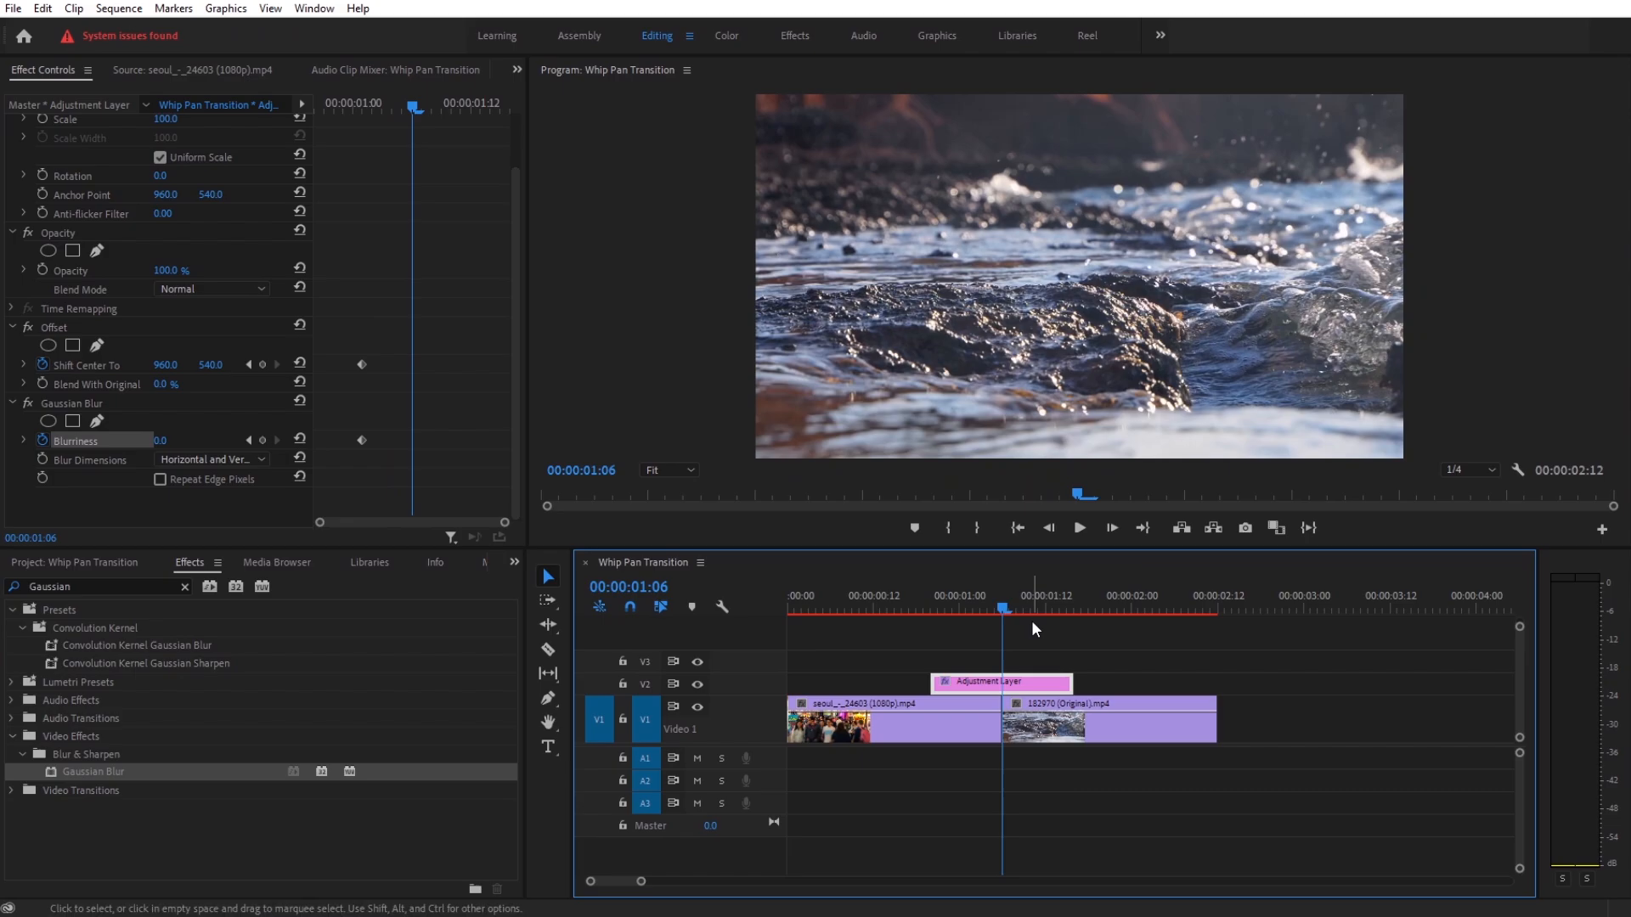
key(Right)
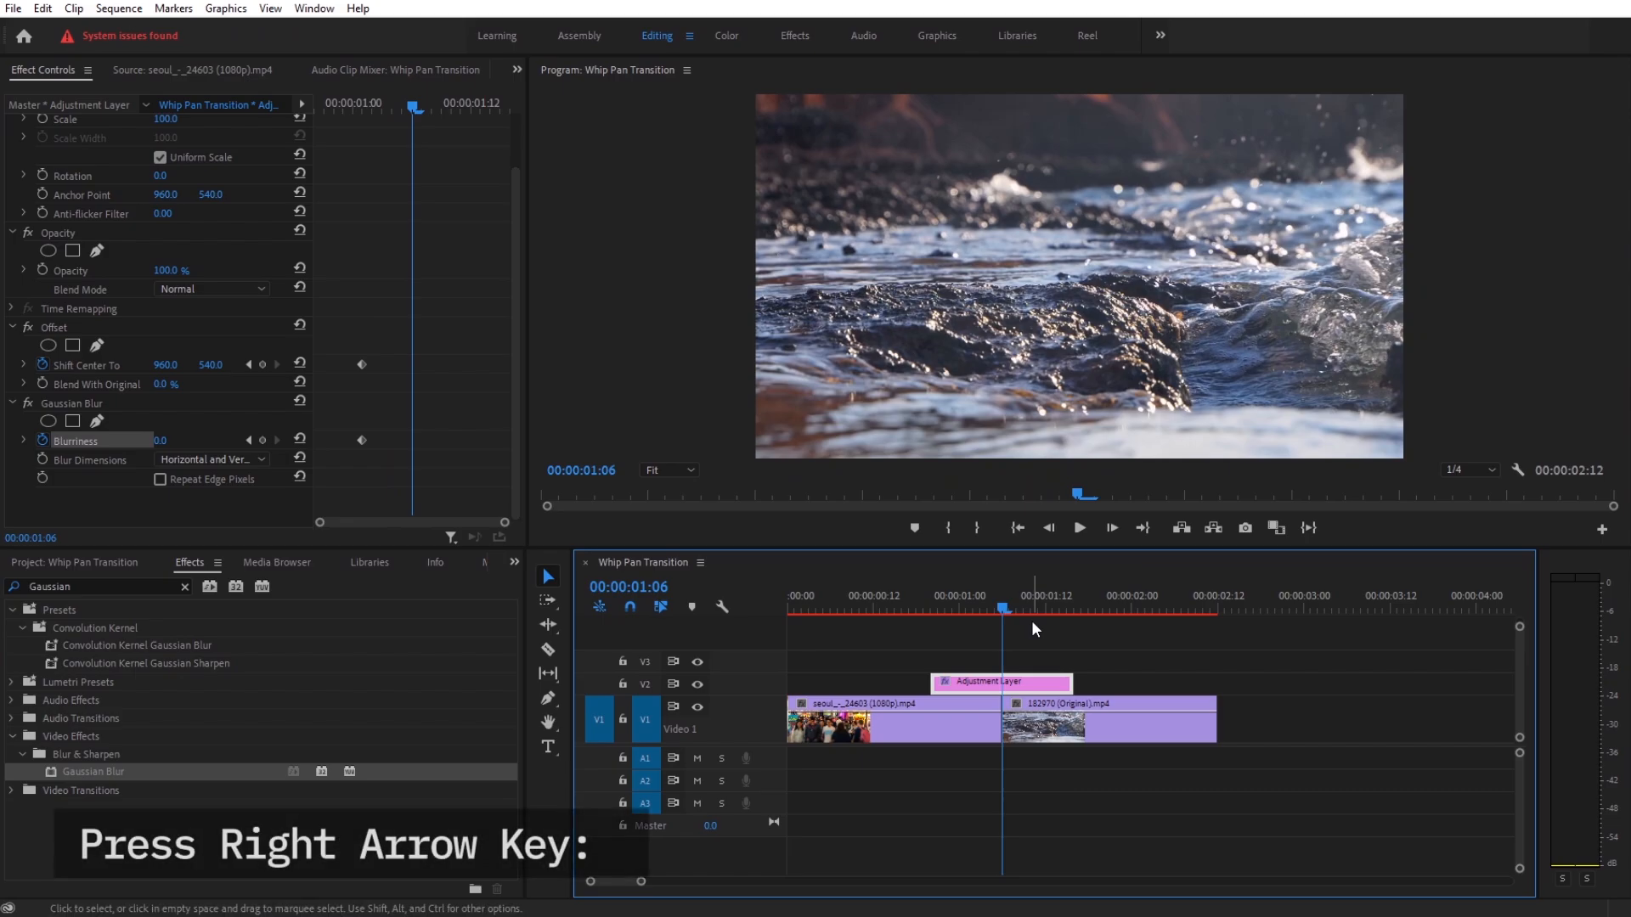
key(right)
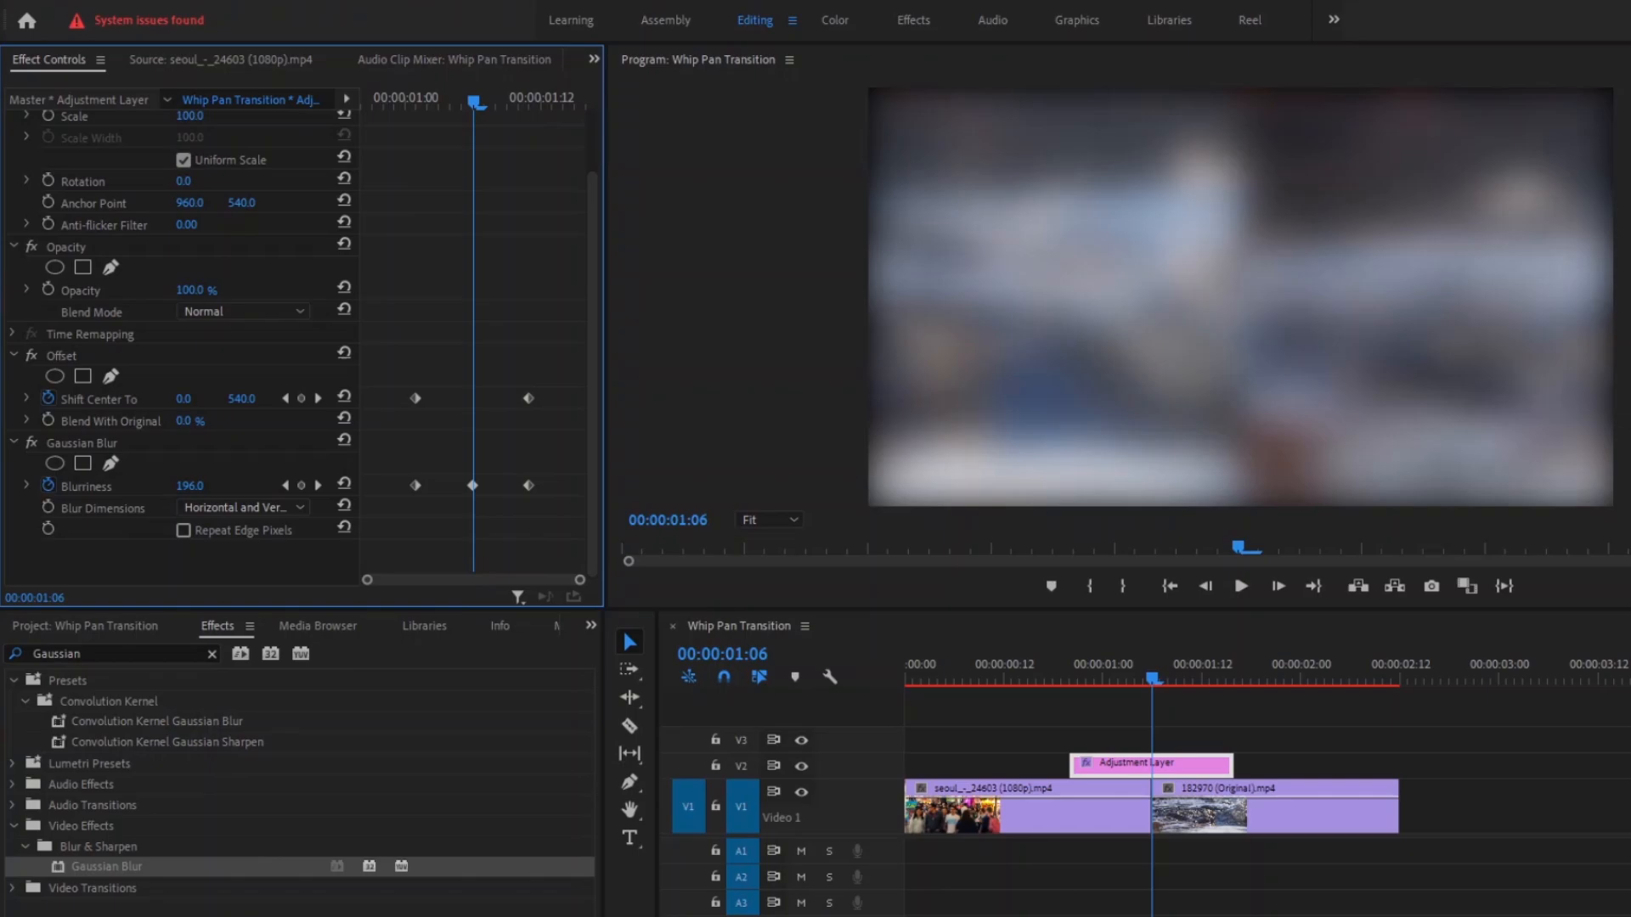
- Raise peak Blurriness to 350 and set Blur Dimensions to Horizontal
drag(188, 486, 200, 485)
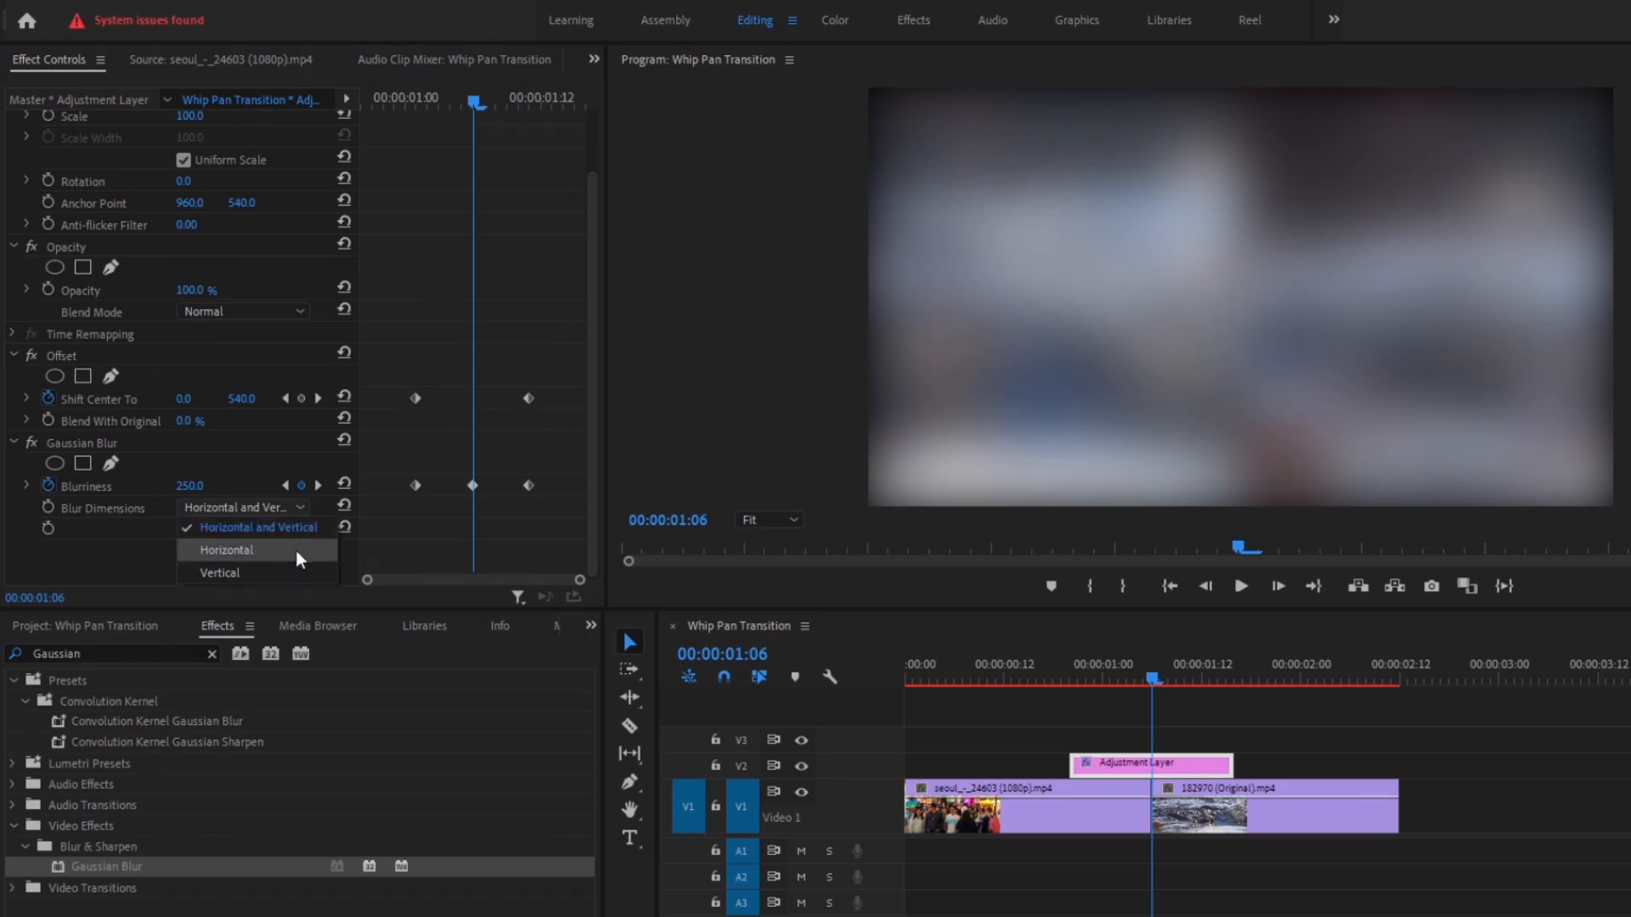
click(226, 548)
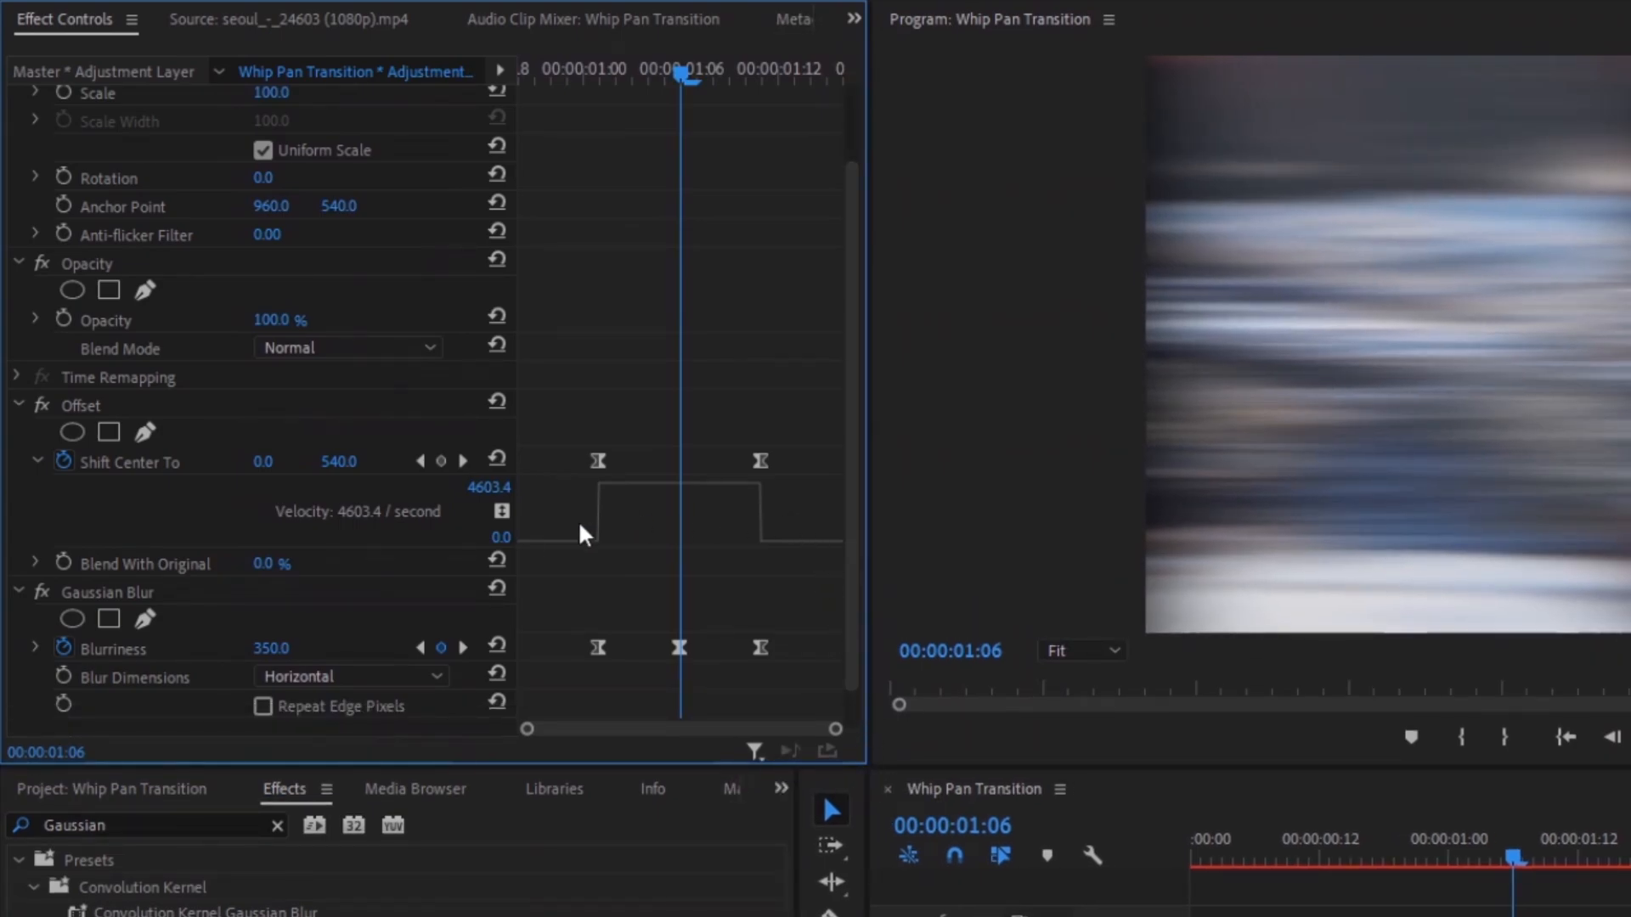
- Drag the Shift Center To velocity handles to ease the Offset motion in and out
scroll(down, 3)
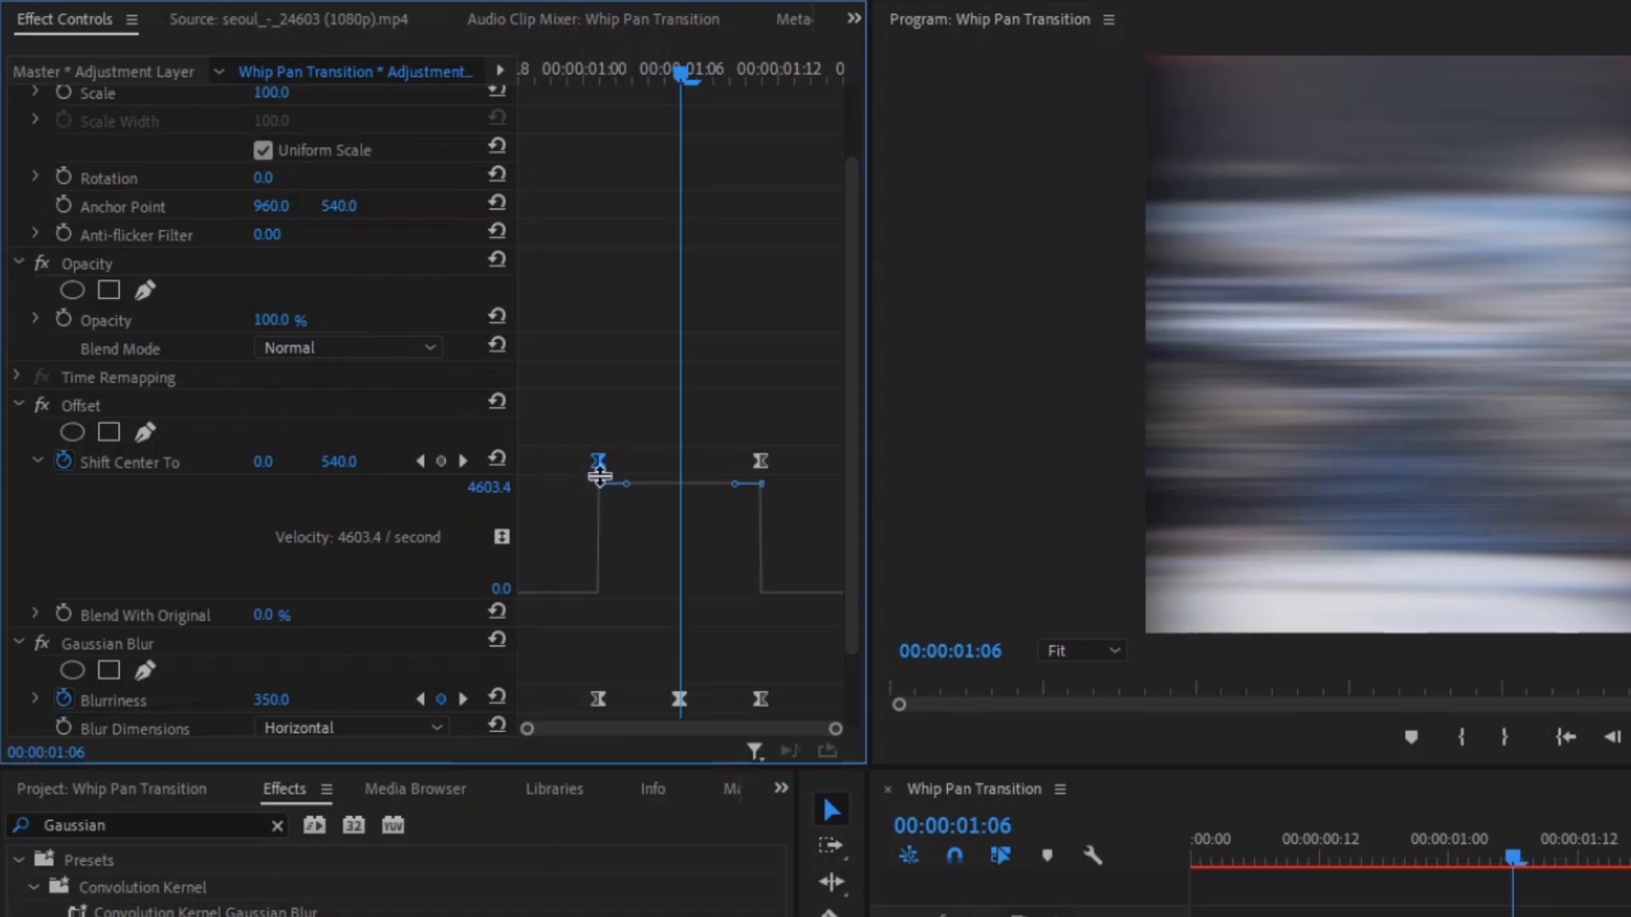
mouse_move(632, 496)
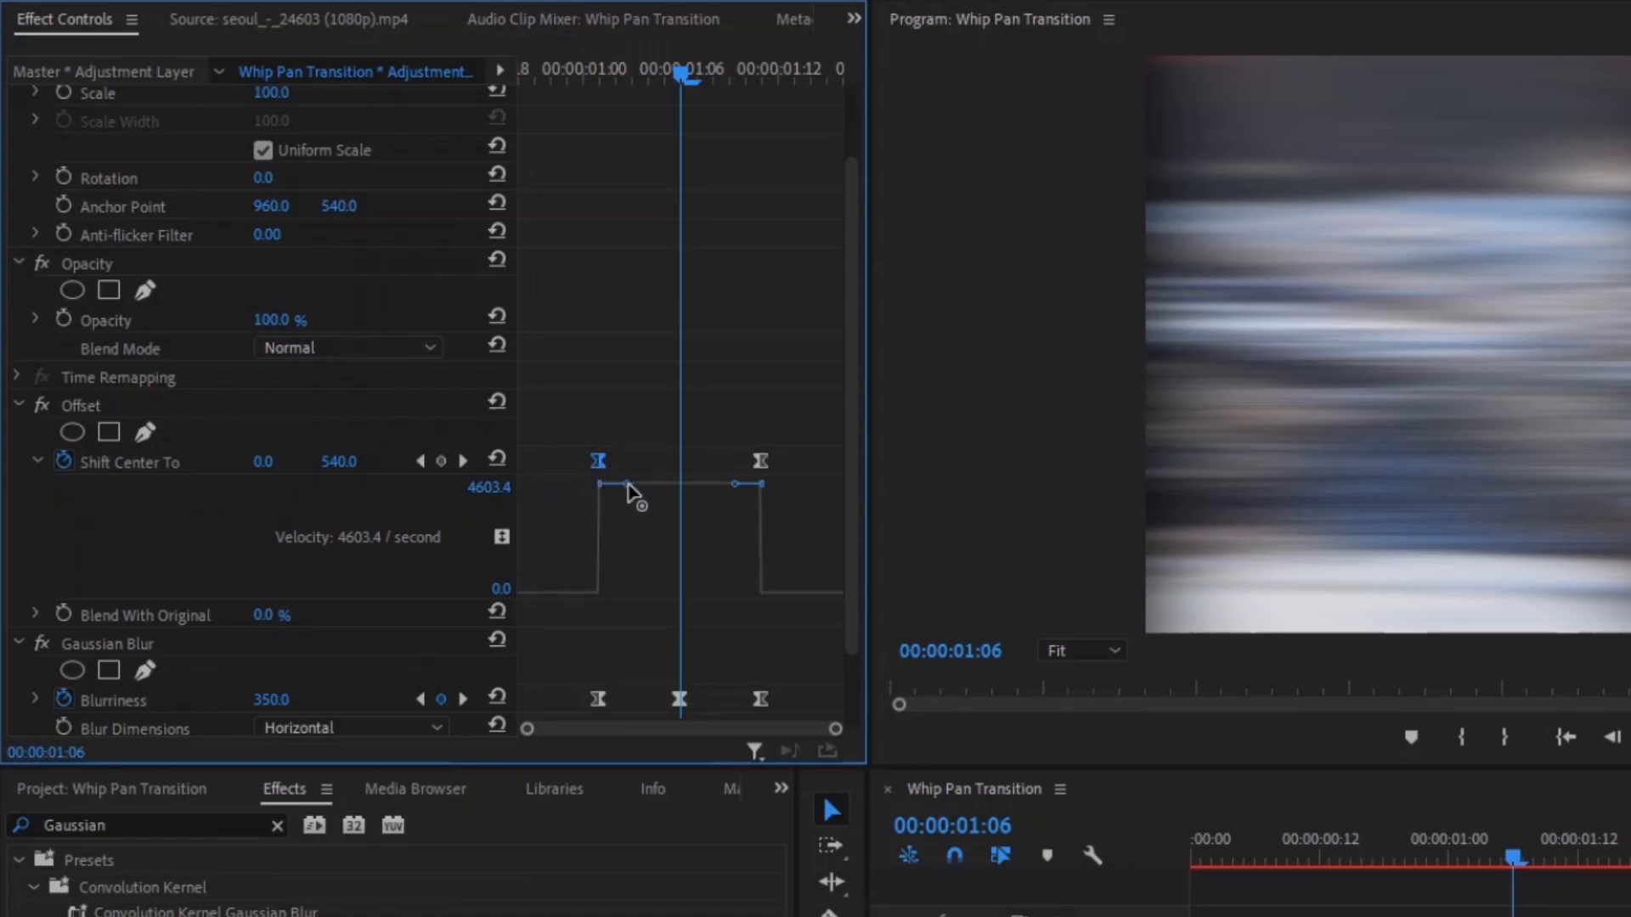
drag(600, 484, 599, 591)
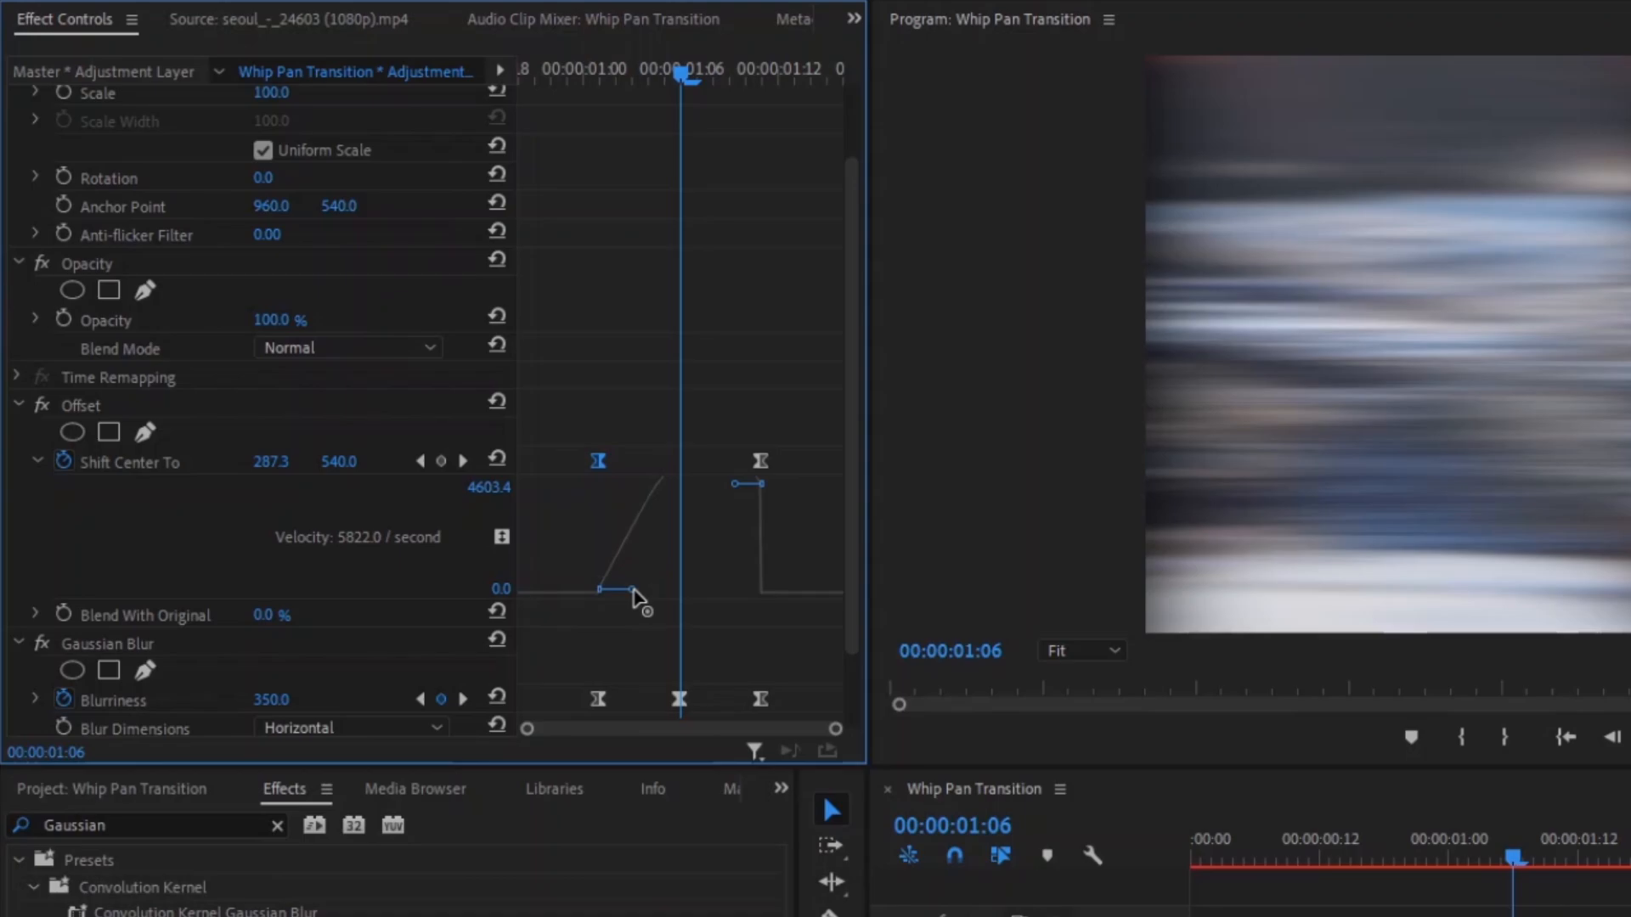
drag(633, 598, 660, 595)
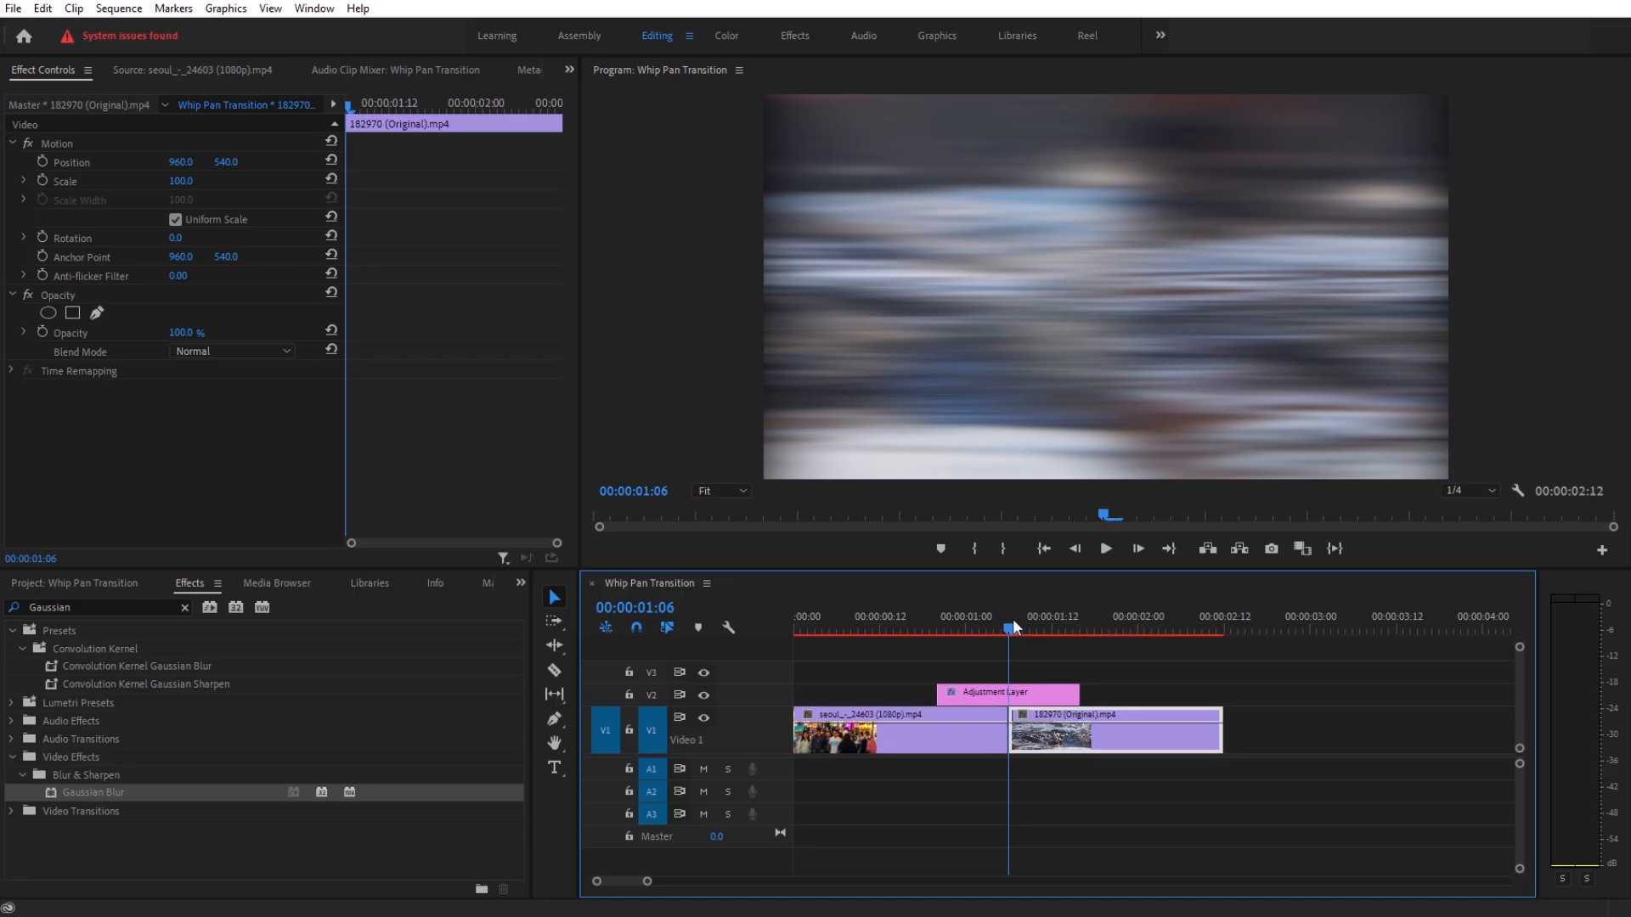
click(1004, 693)
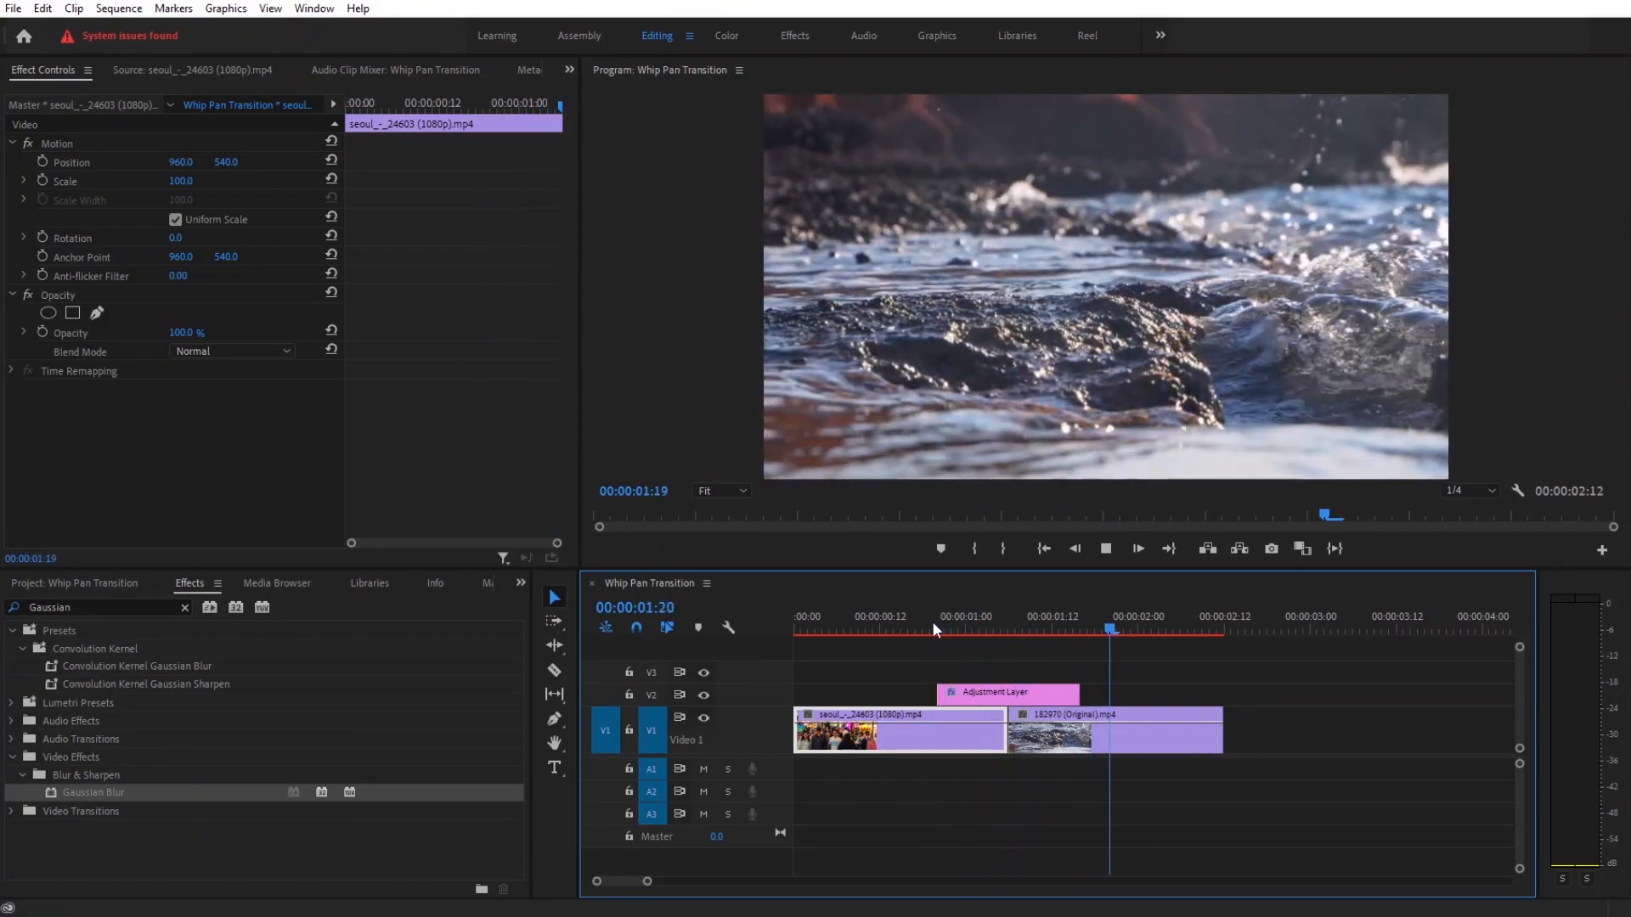
click(929, 630)
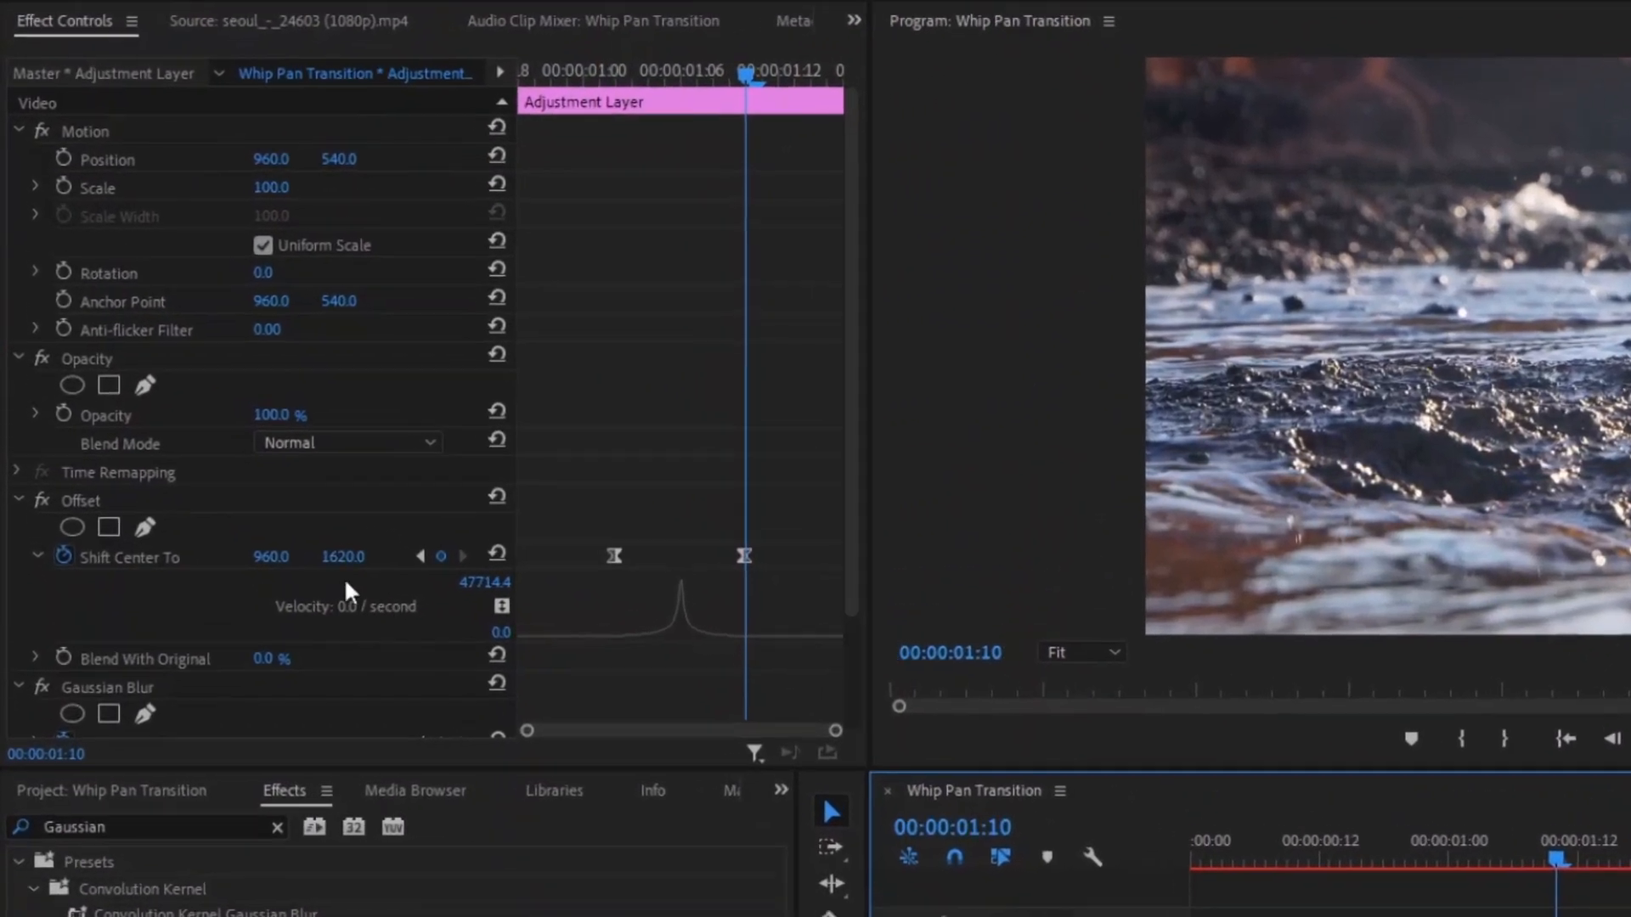
- Set the Offset shift to 960, −540 and the Gaussian Blur to vertical for a vertical whip
drag(342, 556, 341, 555)
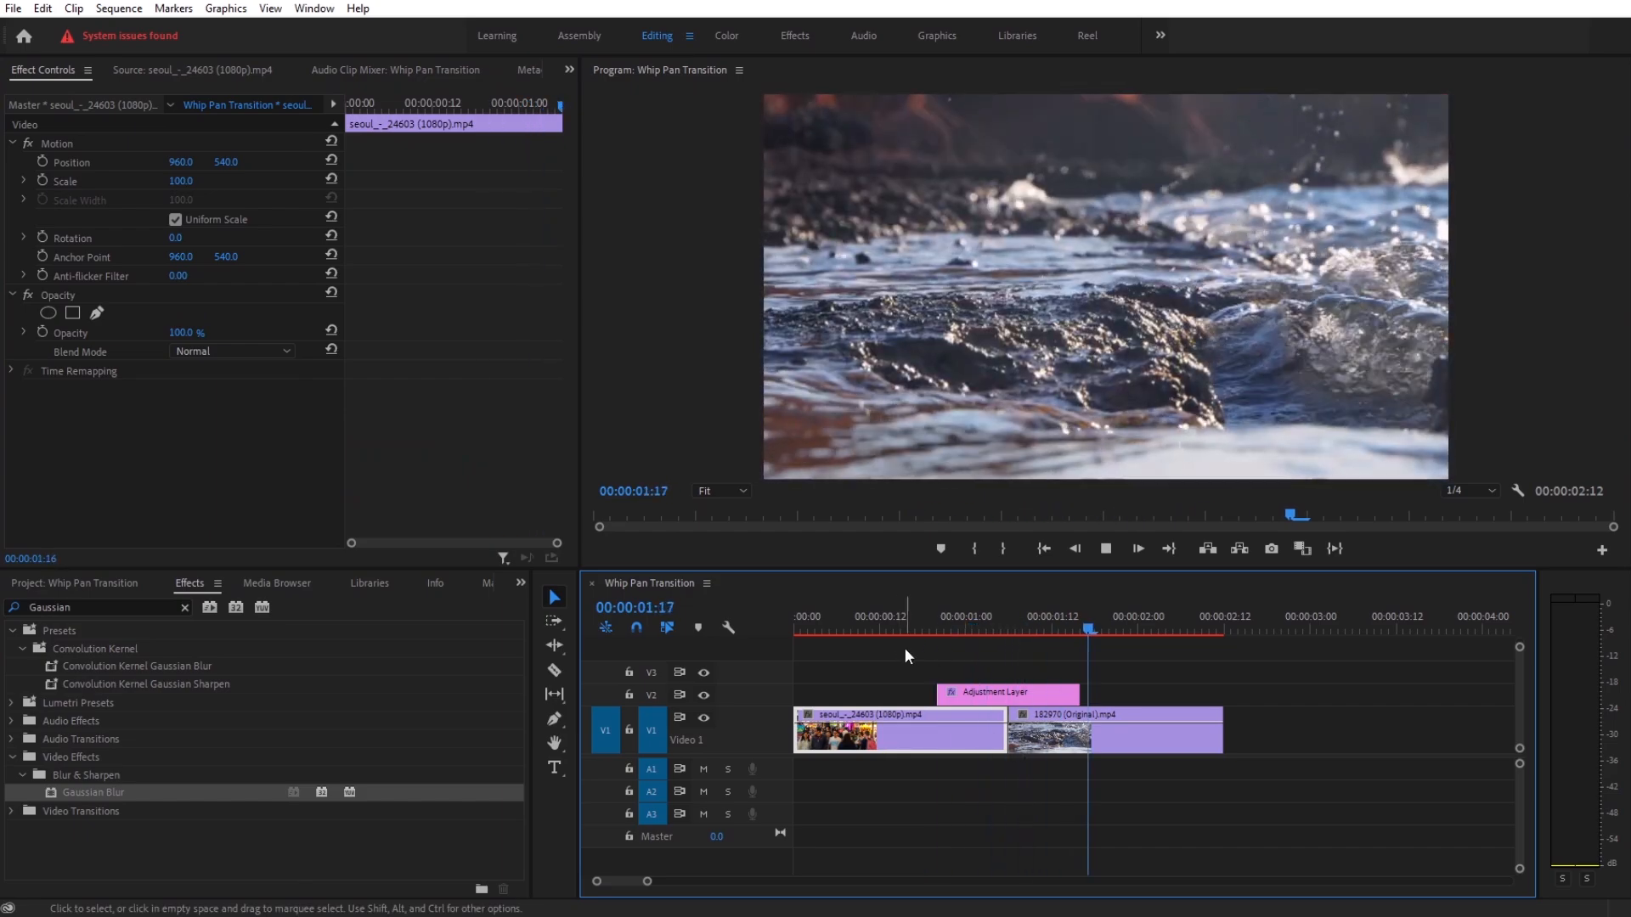
click(800, 615)
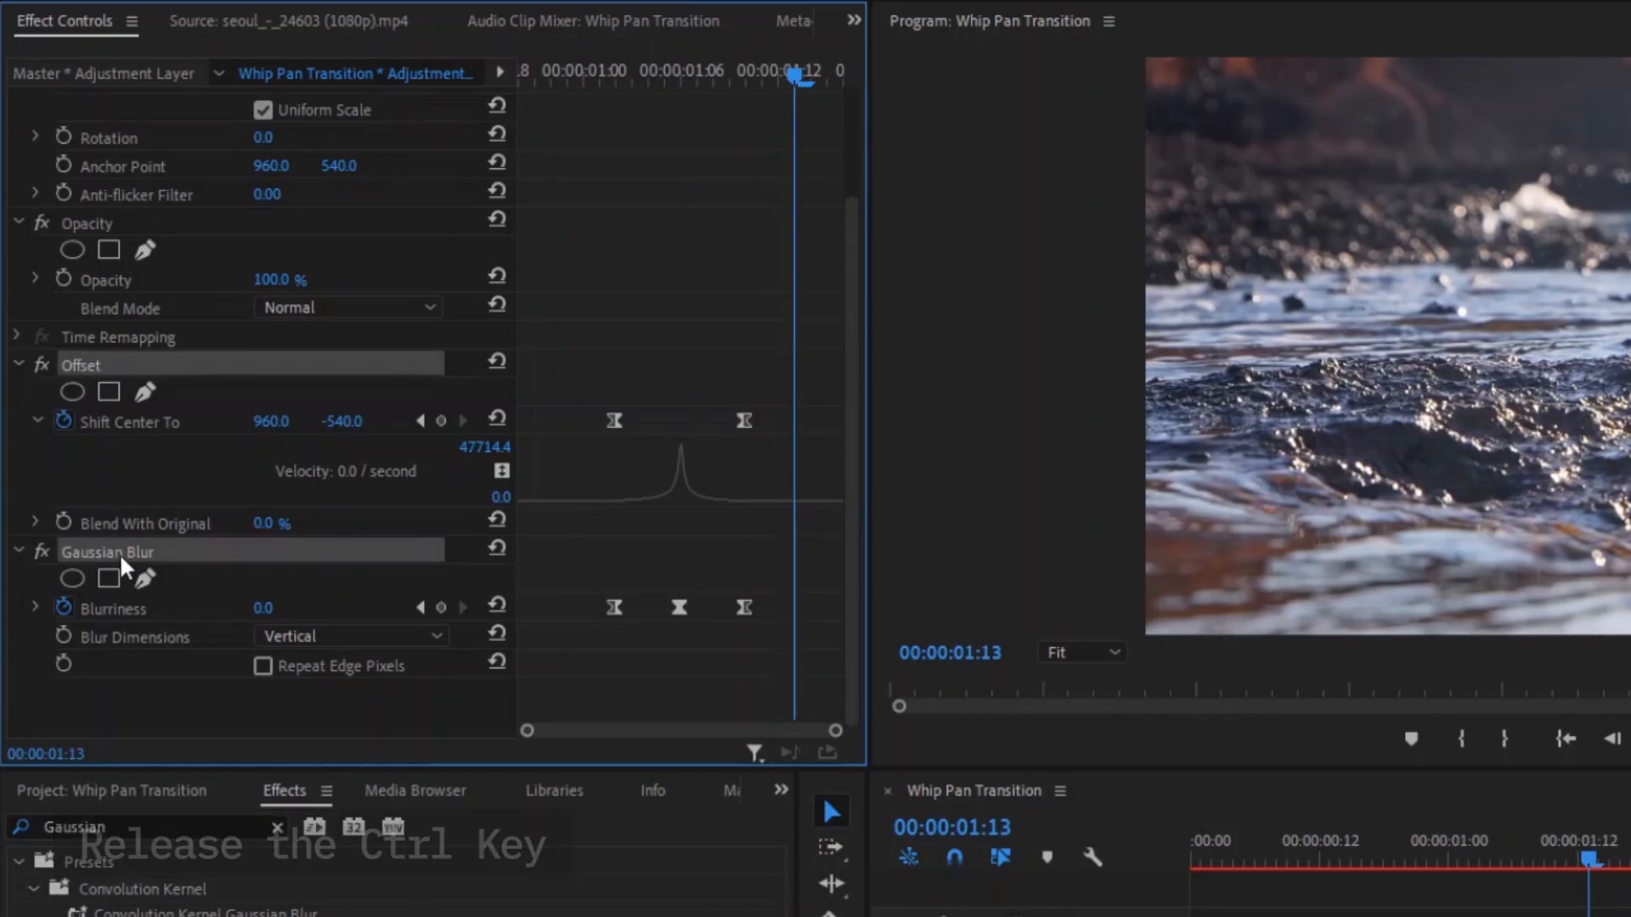
- Save the selected Offset and Gaussian Blur effects as a preset named 'Whip'
right_click(108, 550)
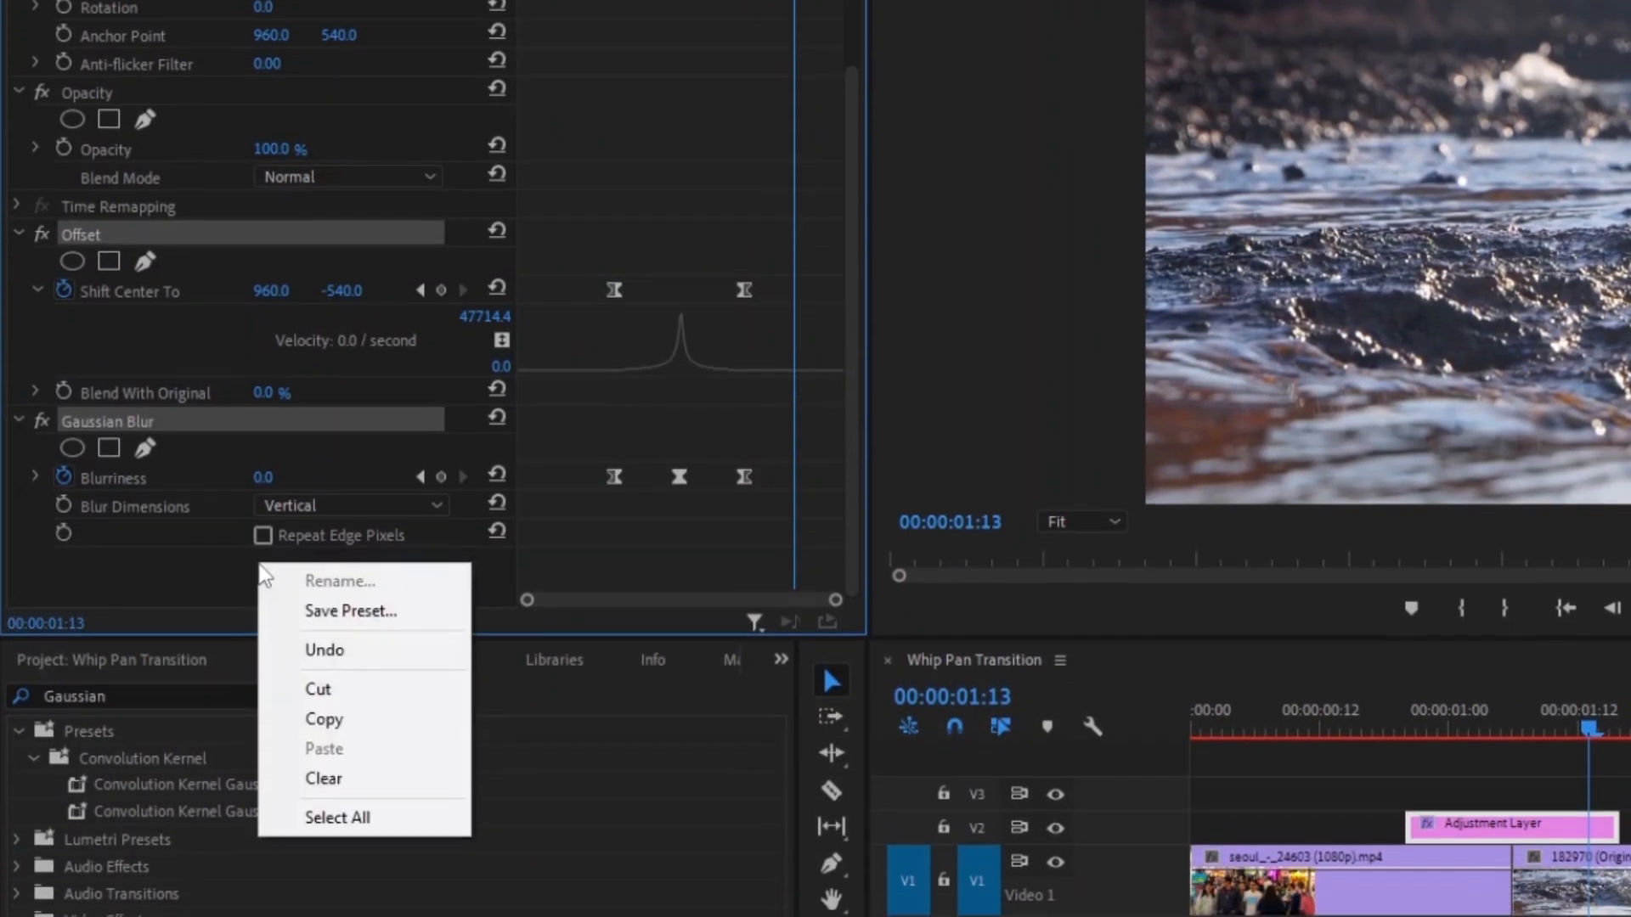
click(350, 610)
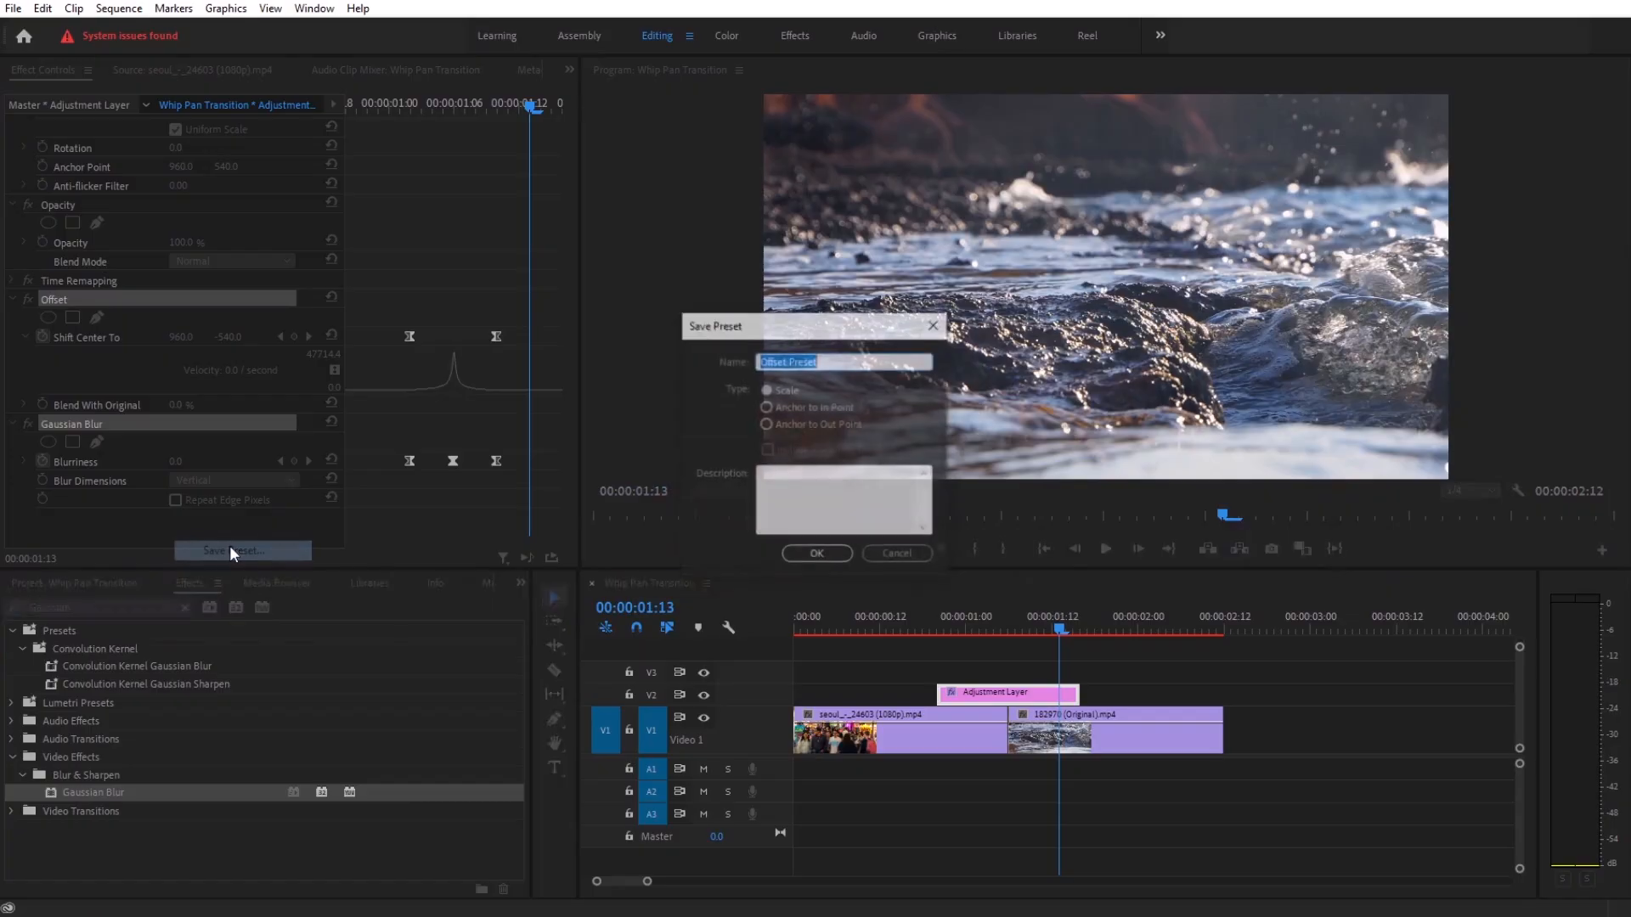
text(Whip)
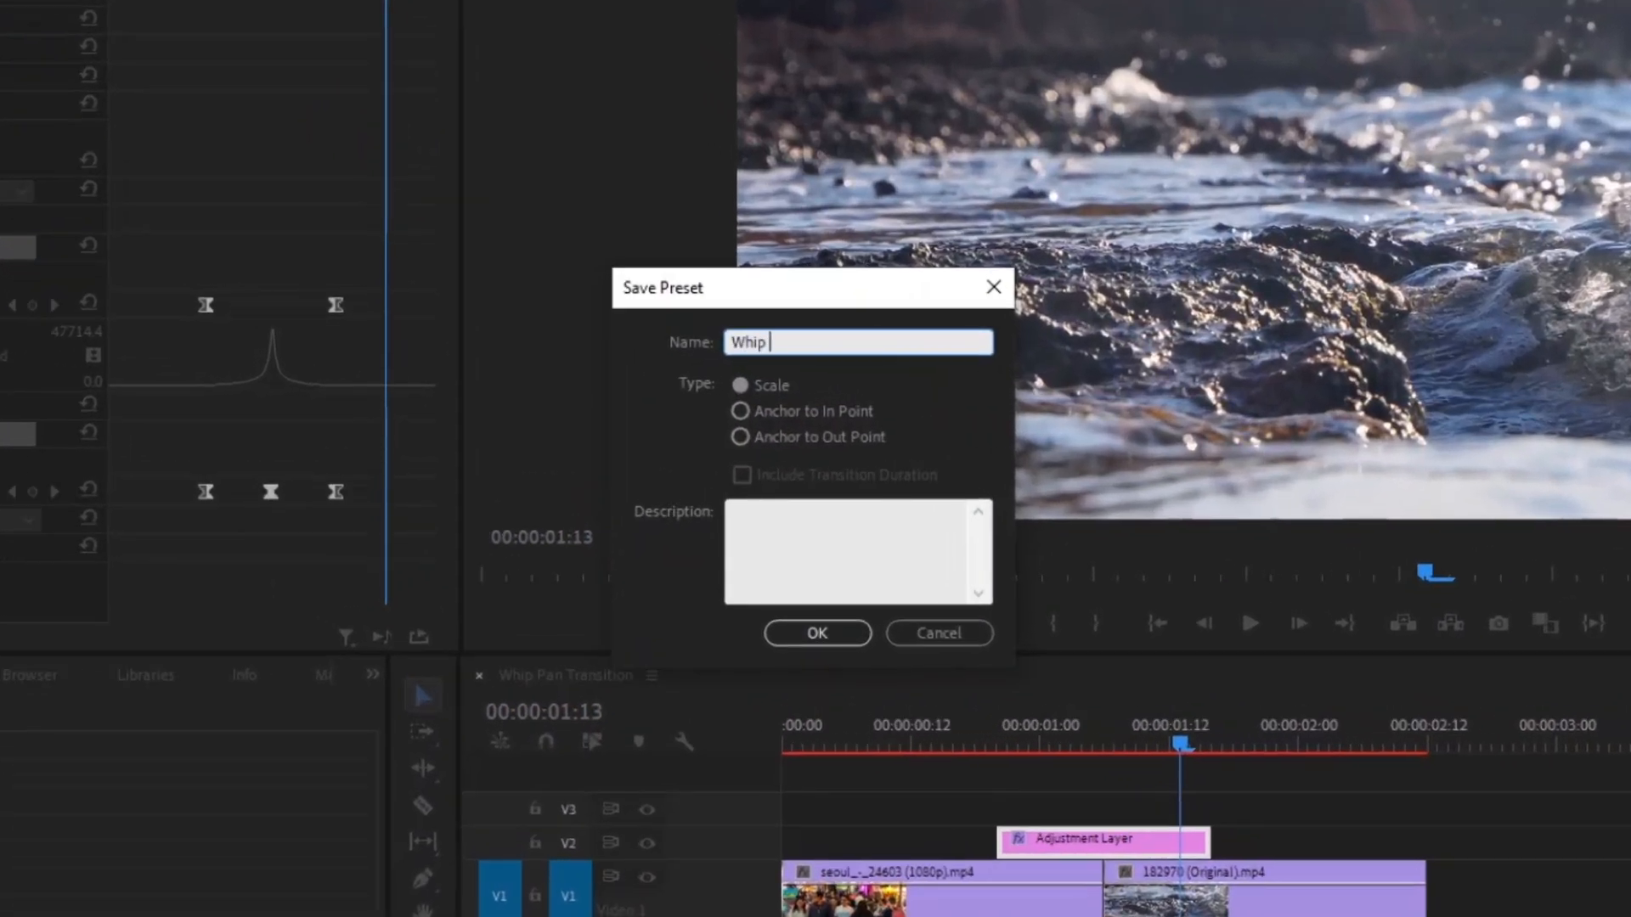
click(741, 385)
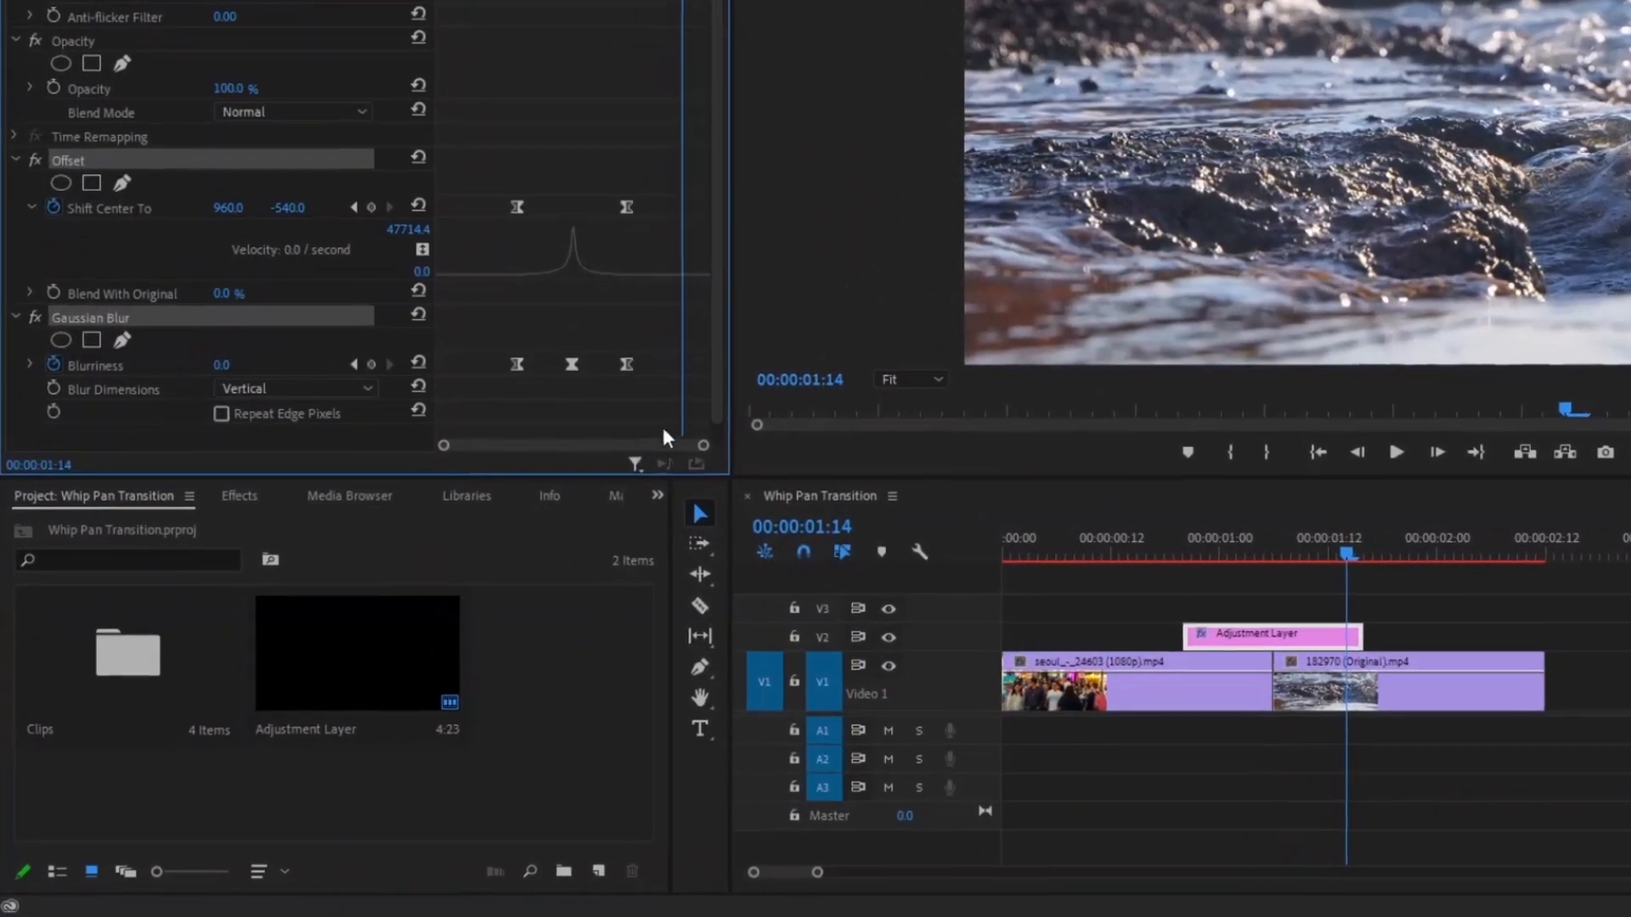
- Expand the Effects panel's Presets folder showing Whip Transition 01 through 04
click(238, 495)
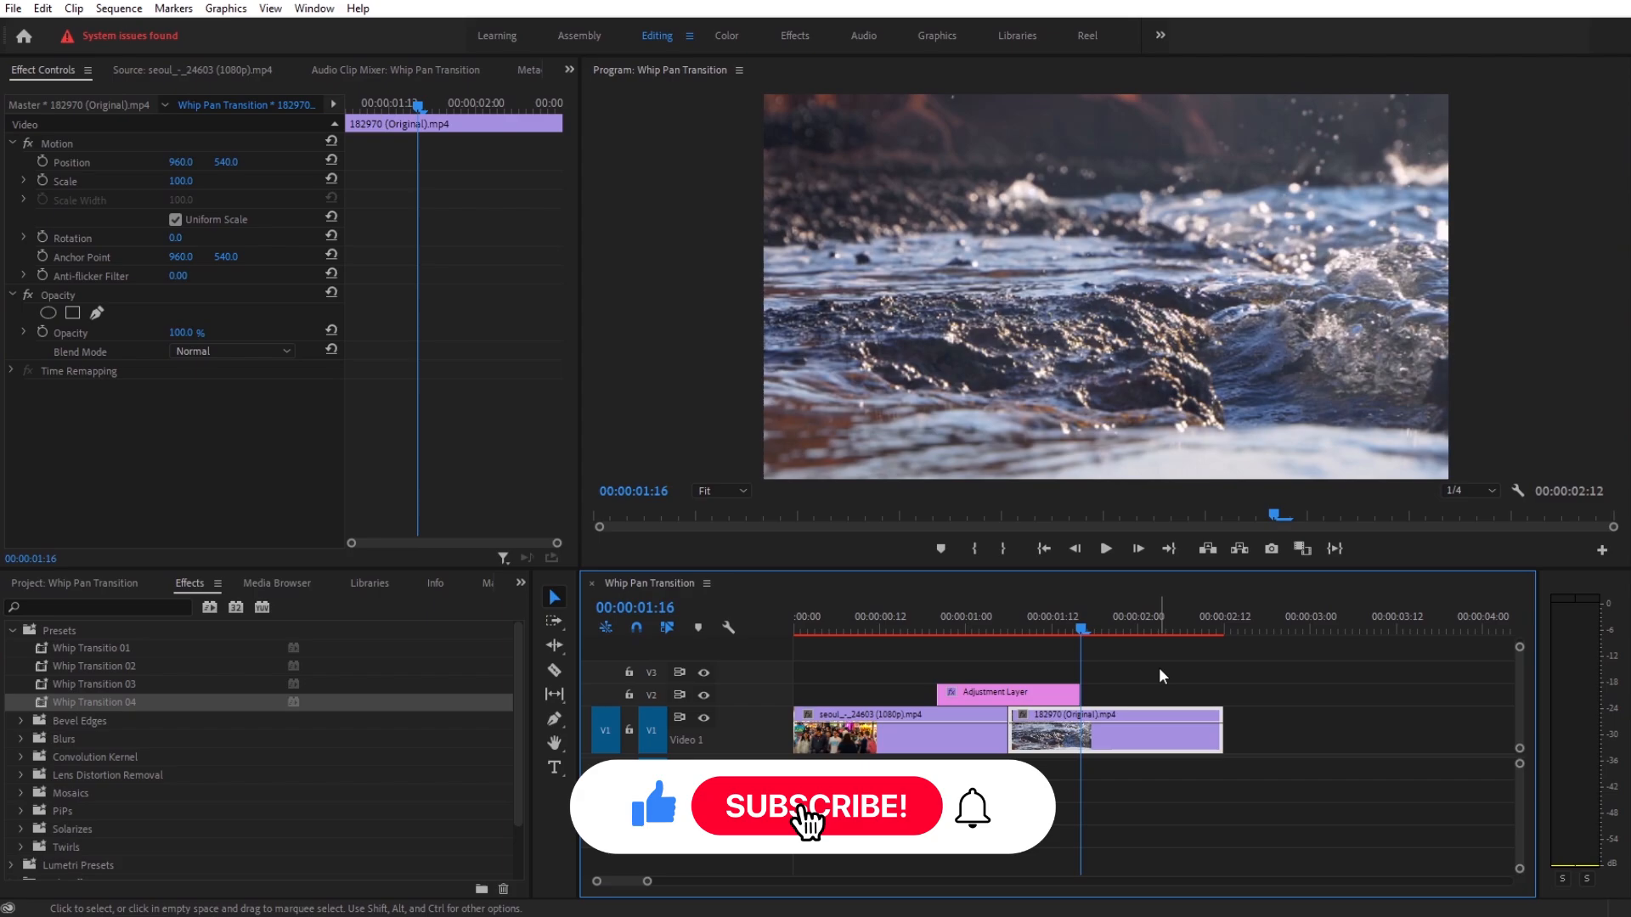
click(817, 805)
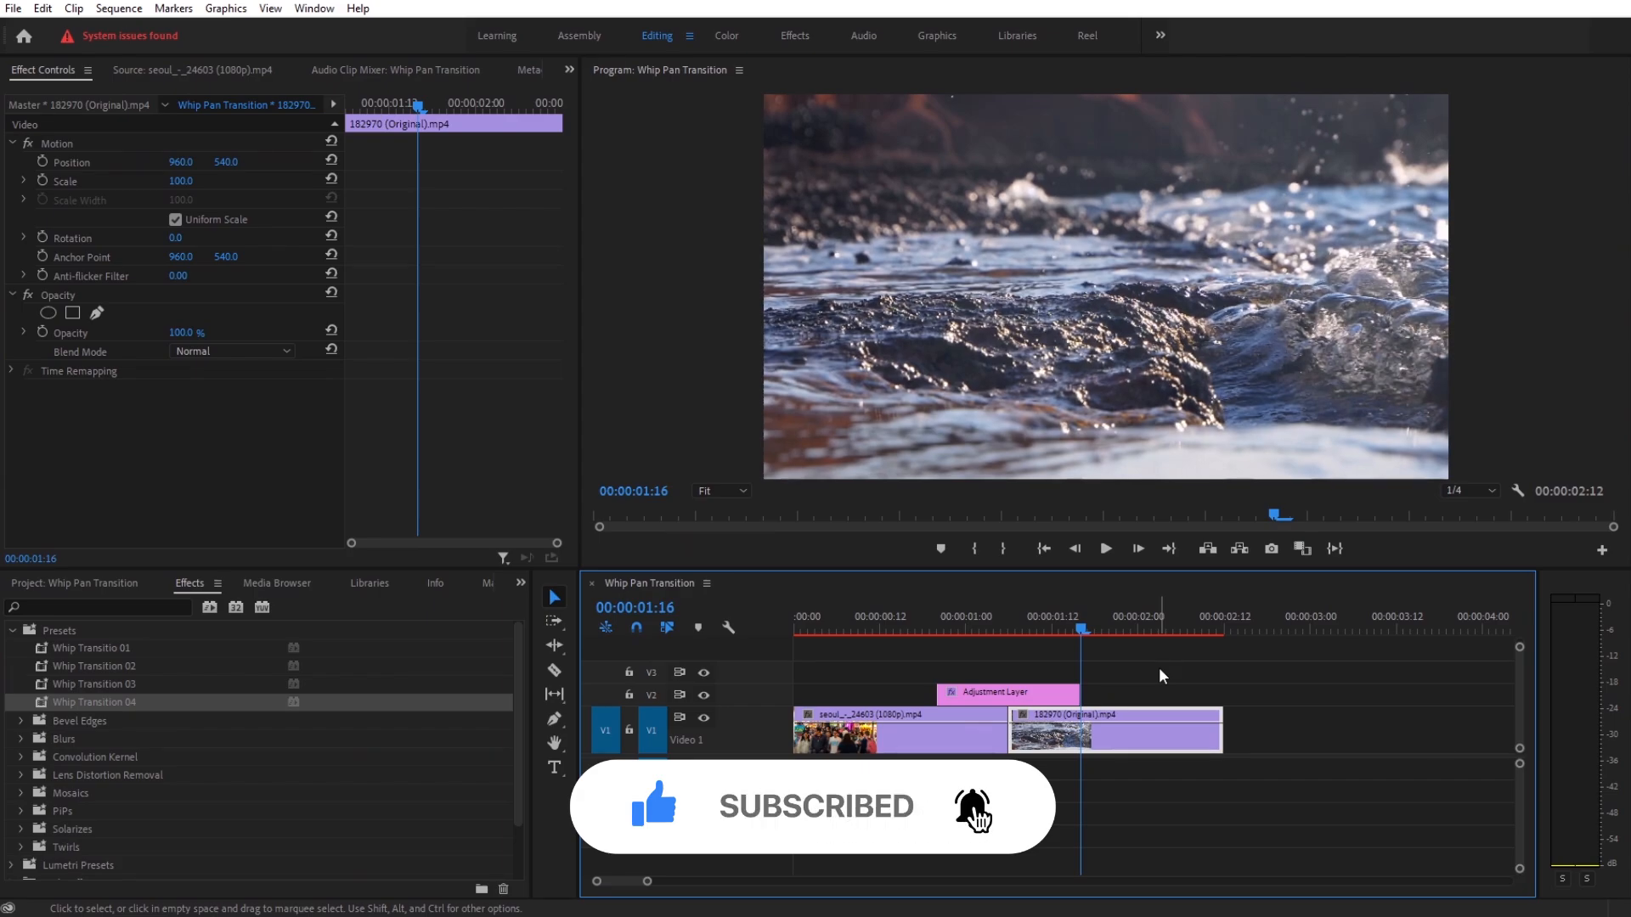